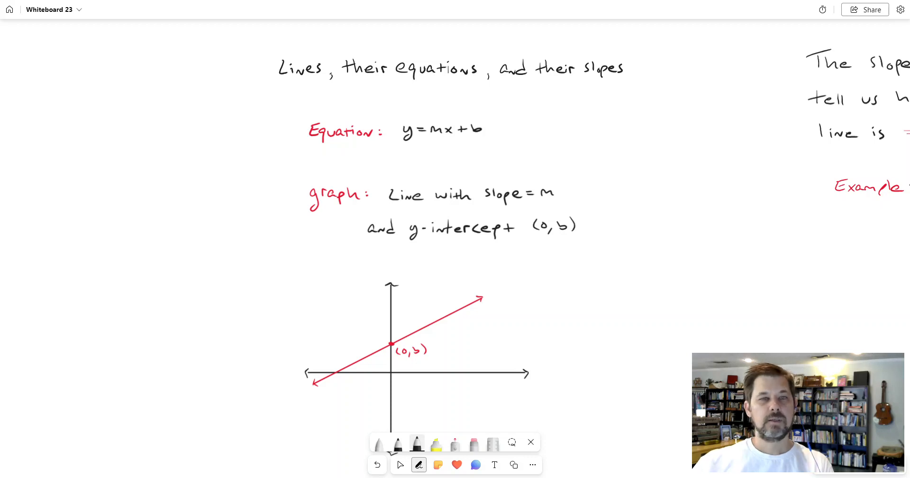
# Bring up the two-branch store profit homework problem beside the lines-and-slopes notes
pyautogui.click(400, 464)
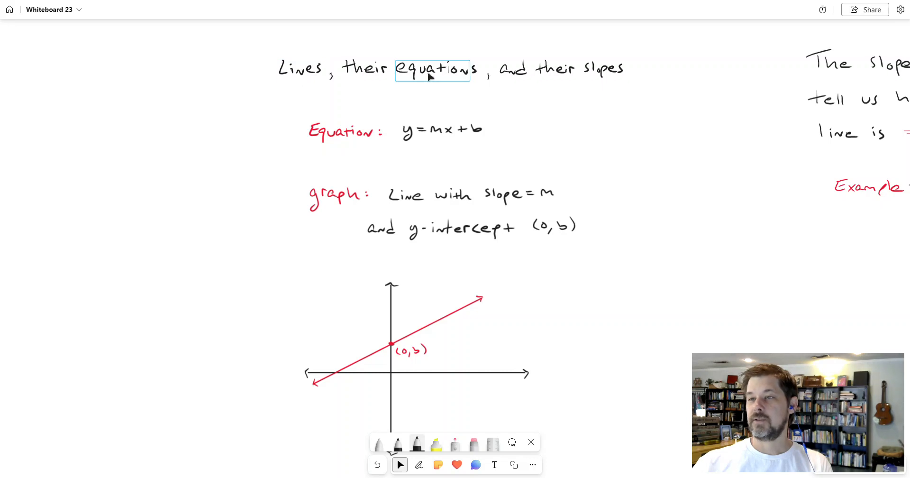
pyautogui.click(419, 465)
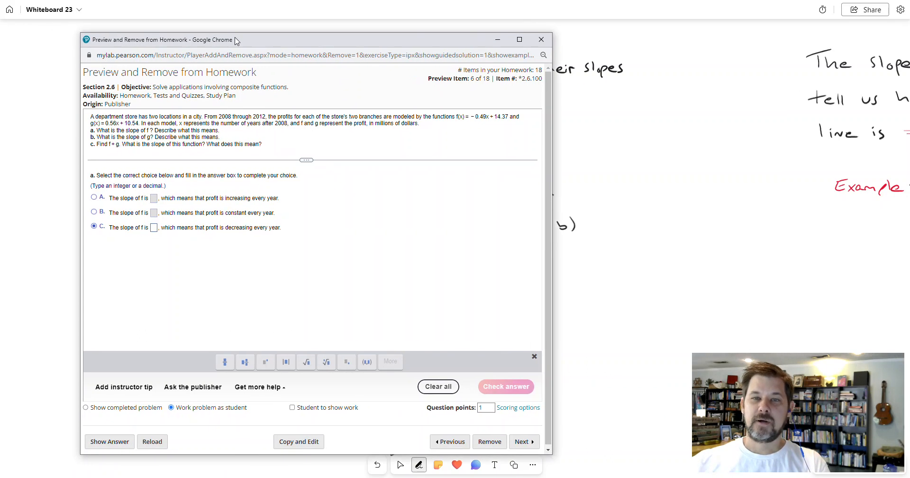
pyautogui.click(541, 39)
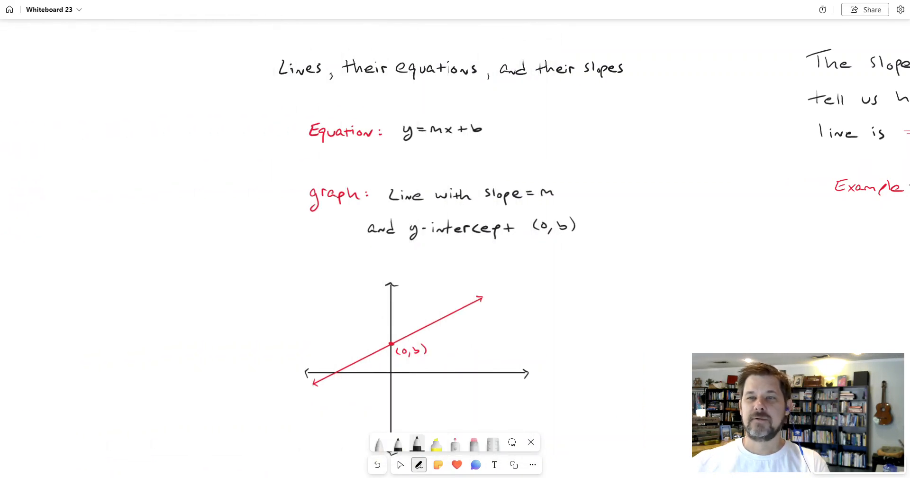
pyautogui.click(400, 464)
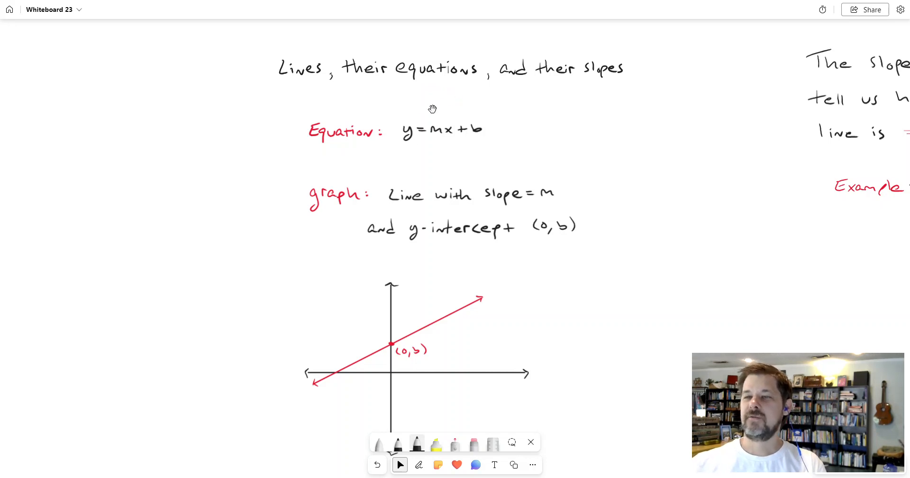
pyautogui.moveTo(445, 143)
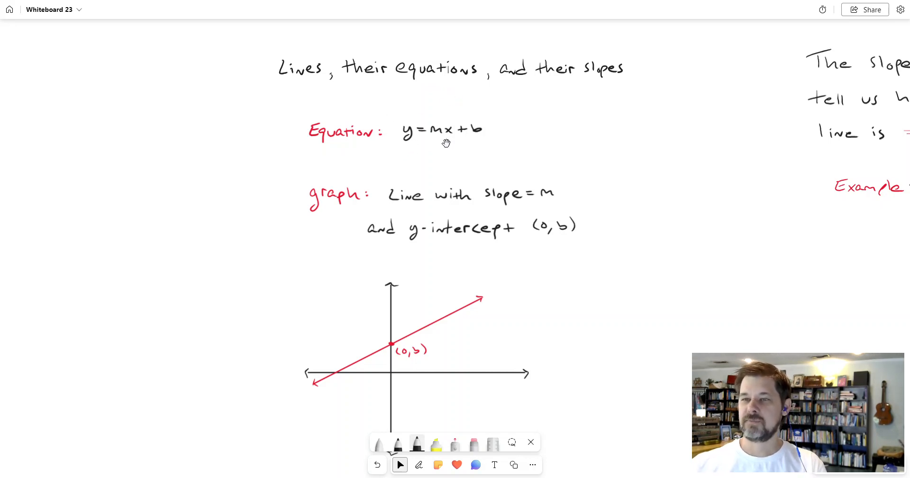
pyautogui.moveTo(479, 142)
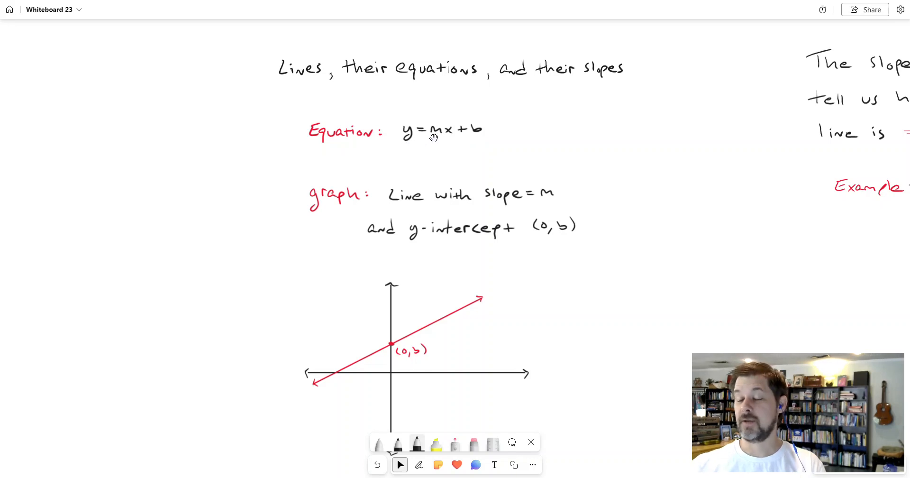
pyautogui.moveTo(455, 135)
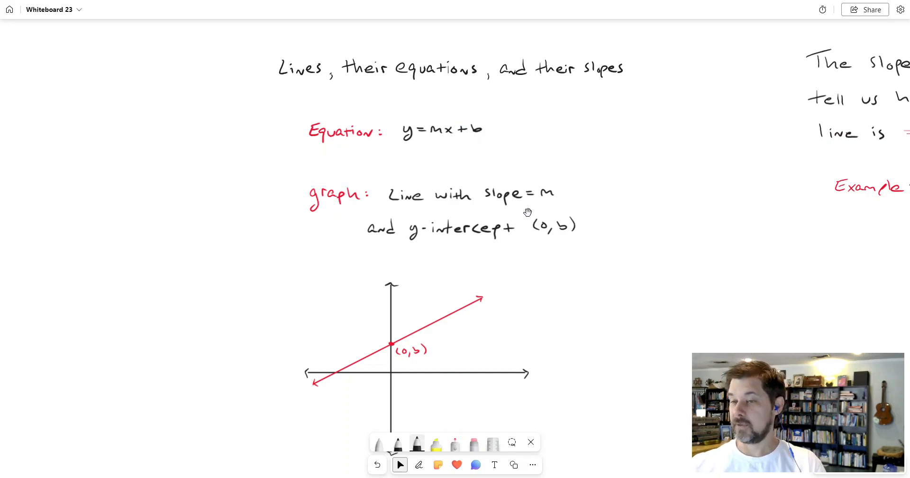
pyautogui.moveTo(435, 138)
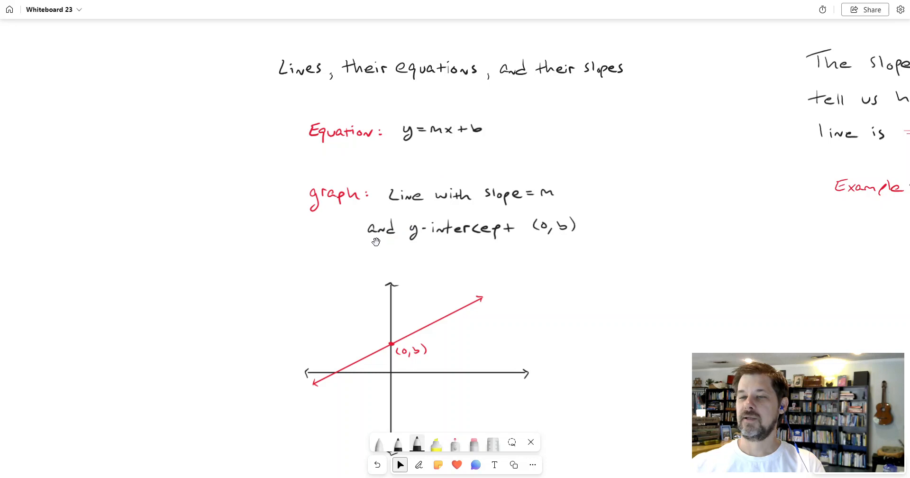
pyautogui.moveTo(540, 236)
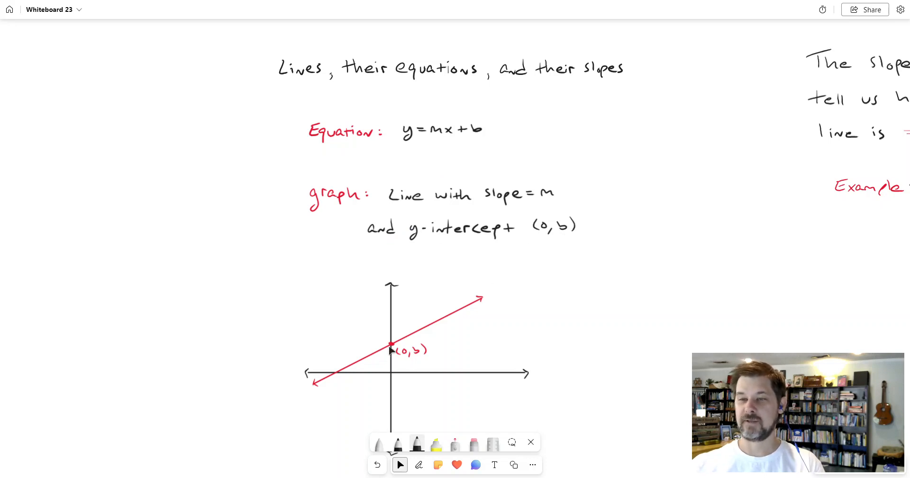
pyautogui.moveTo(503, 246)
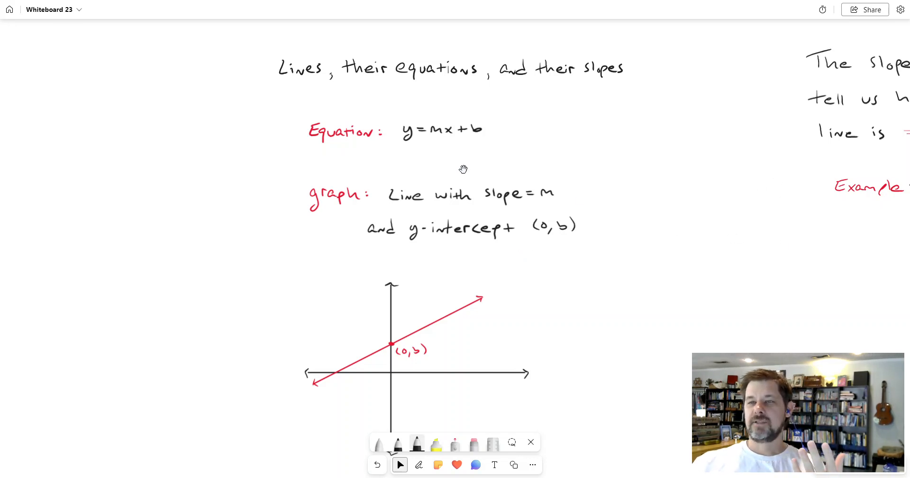
pyautogui.moveTo(486, 185)
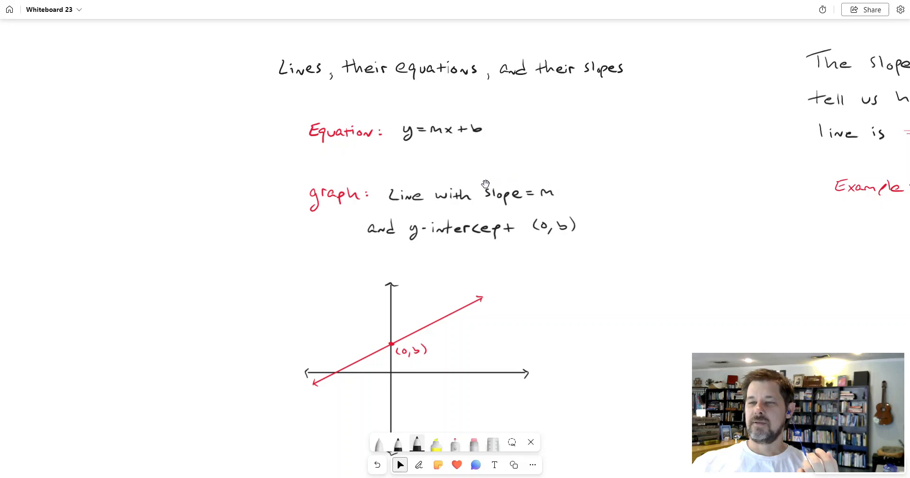
pyautogui.moveTo(791, 240)
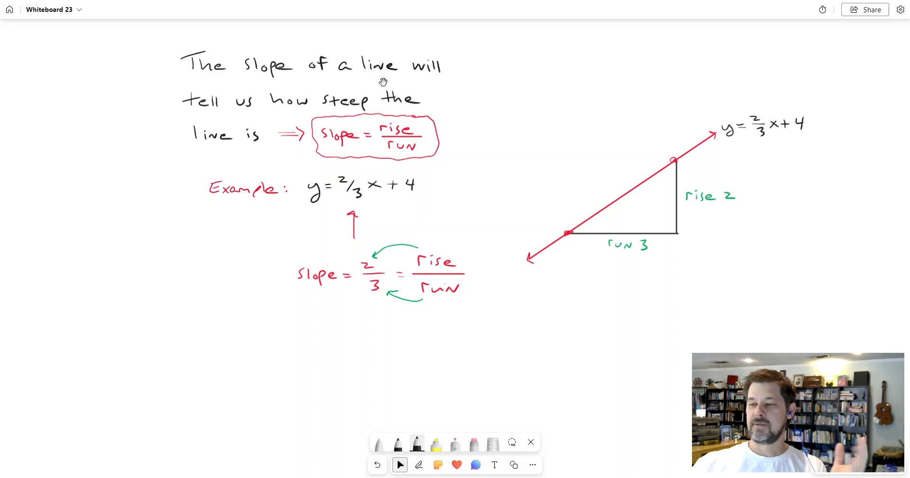
pyautogui.moveTo(386, 83)
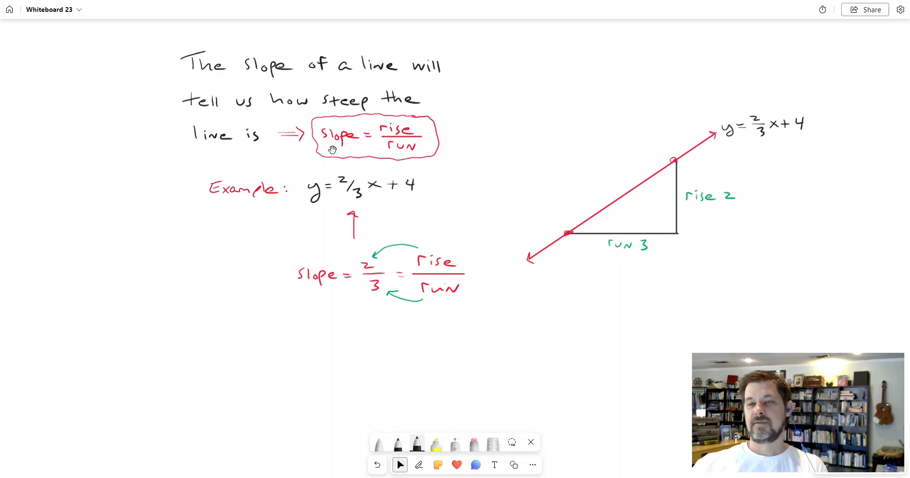
pyautogui.moveTo(431, 143)
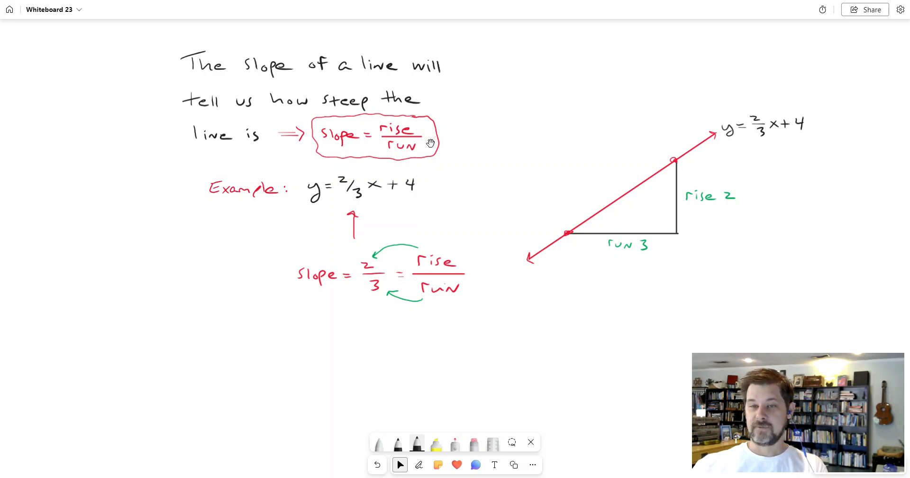
# Show the slope = rise/run section with the y = 2/3 x + 4 example graph
pyautogui.click(376, 138)
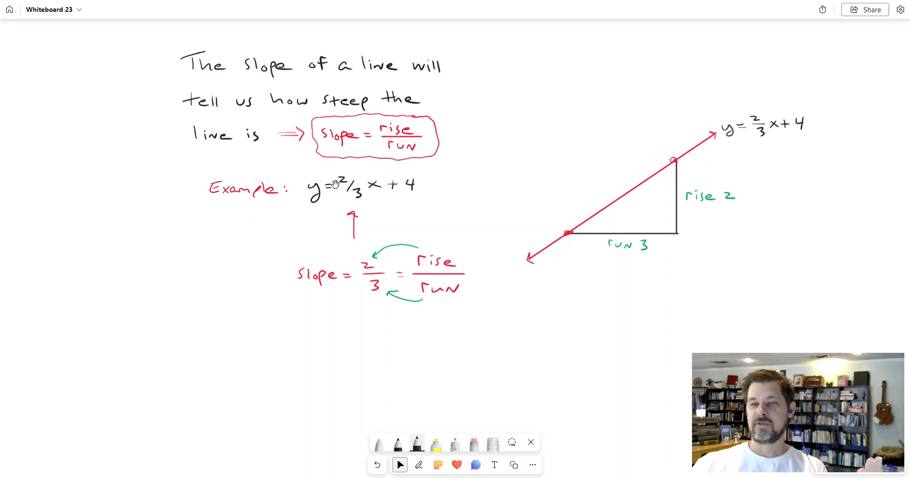
pyautogui.moveTo(408, 199)
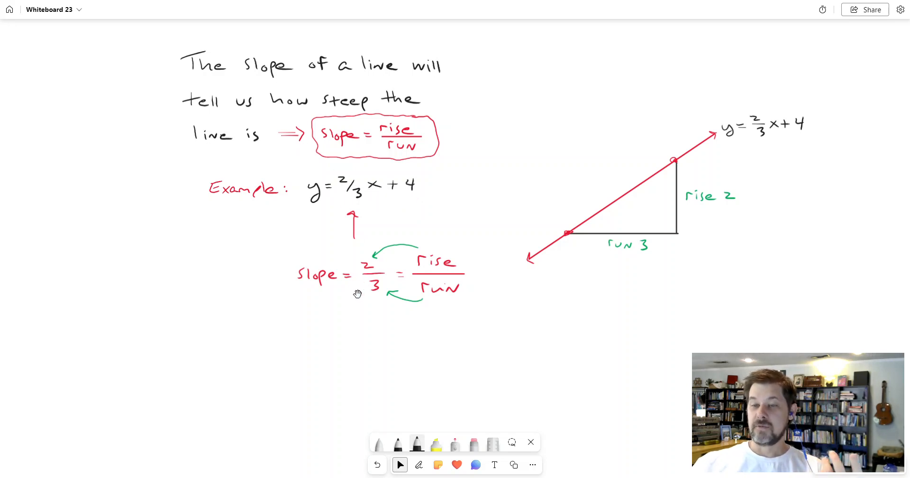
pyautogui.moveTo(354, 258)
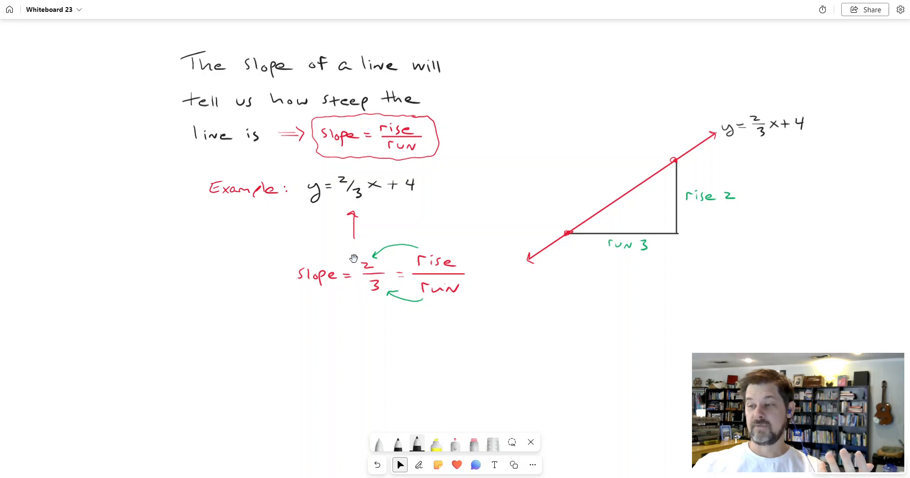
pyautogui.moveTo(376, 208)
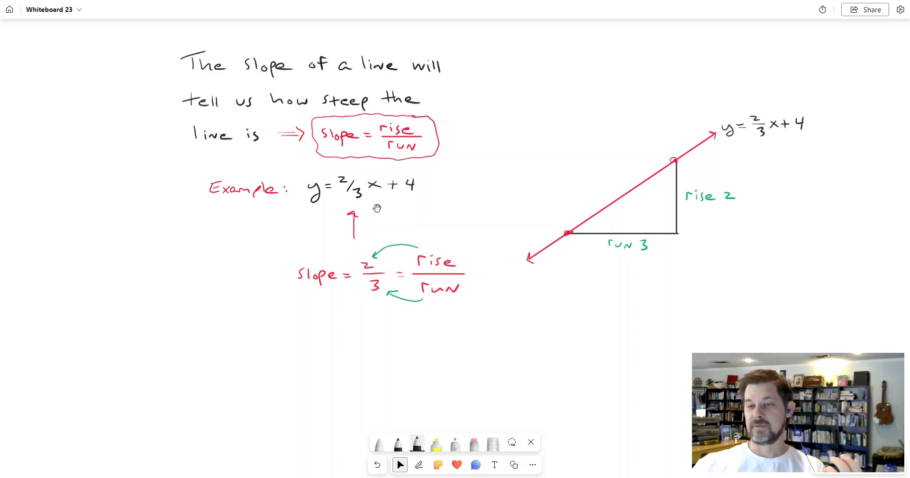
pyautogui.moveTo(482, 340)
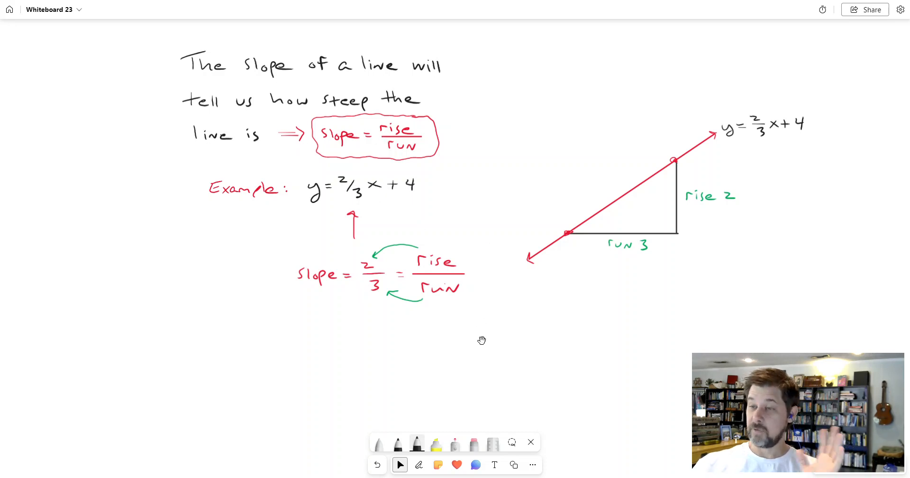
pyautogui.moveTo(646, 173)
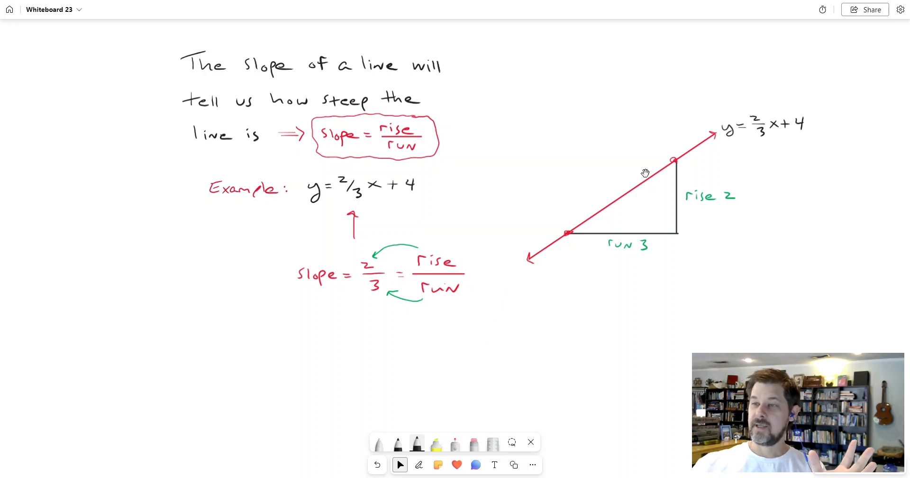
pyautogui.moveTo(500, 281)
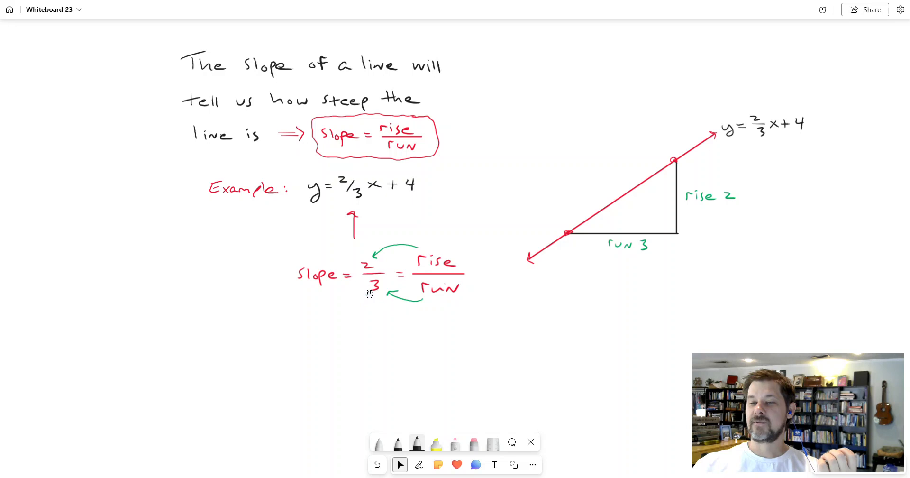
pyautogui.moveTo(370, 251)
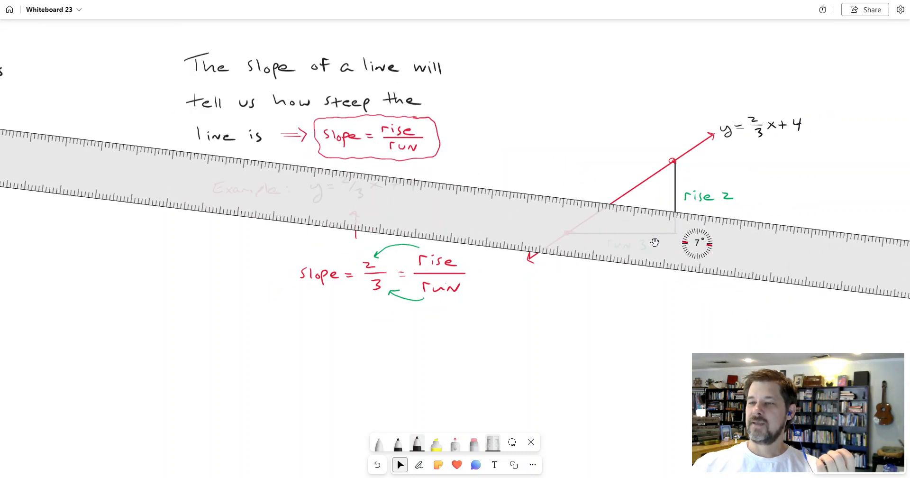
pyautogui.moveTo(655, 242); pyautogui.dragTo(539, 291)
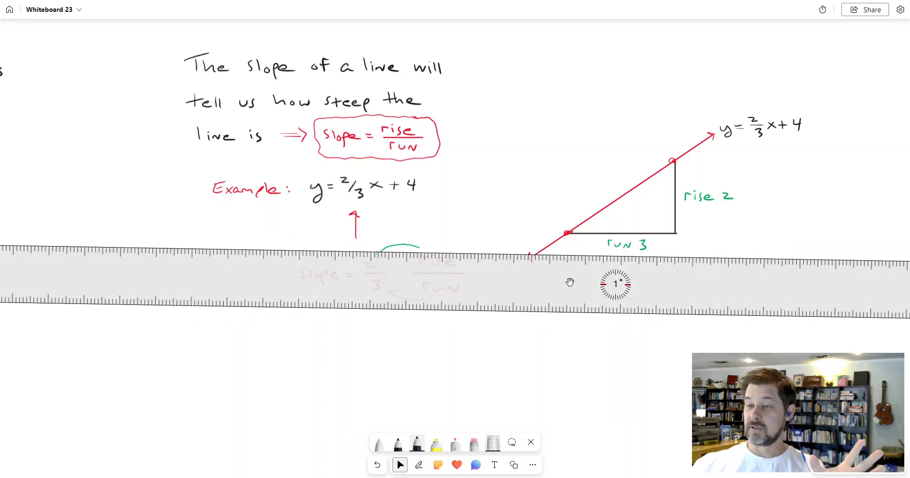
pyautogui.moveTo(568, 281)
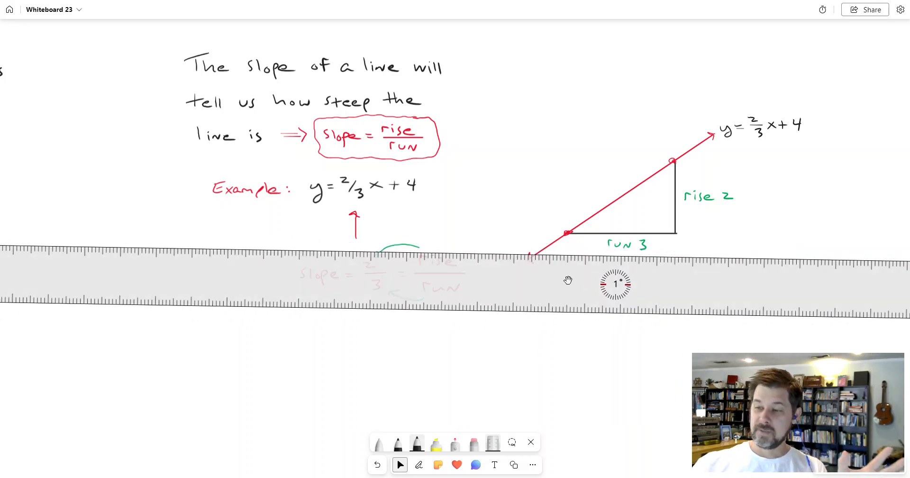
pyautogui.click(494, 444)
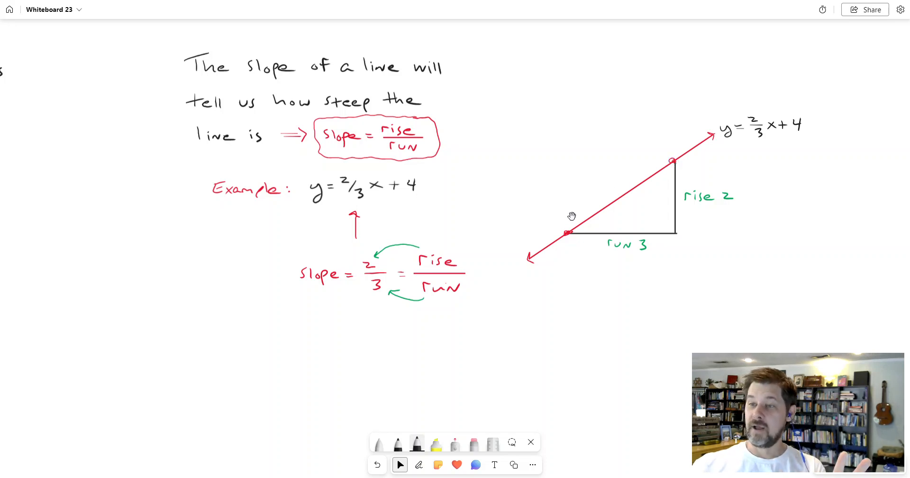
pyautogui.moveTo(545, 257)
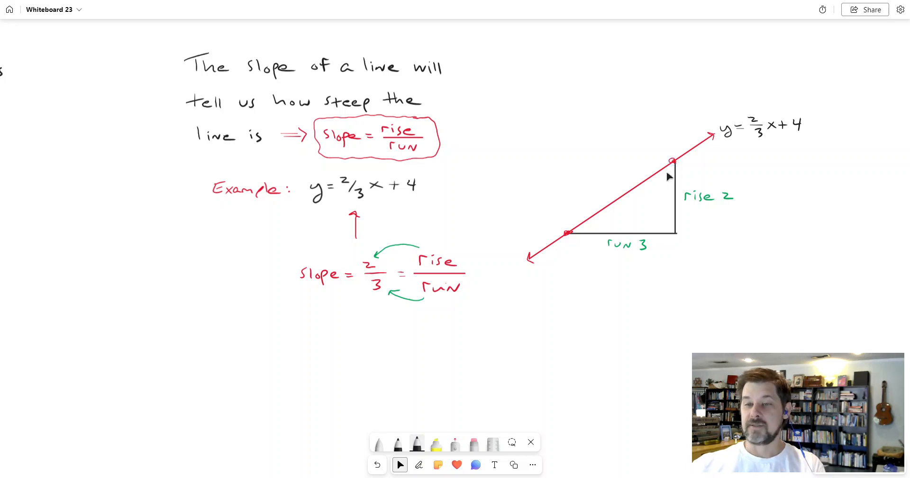
pyautogui.moveTo(411, 144)
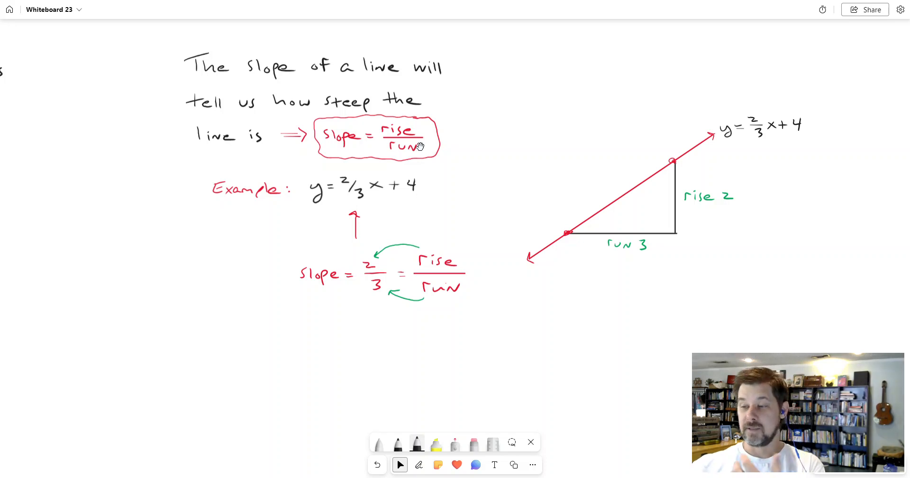
pyautogui.moveTo(750, 215)
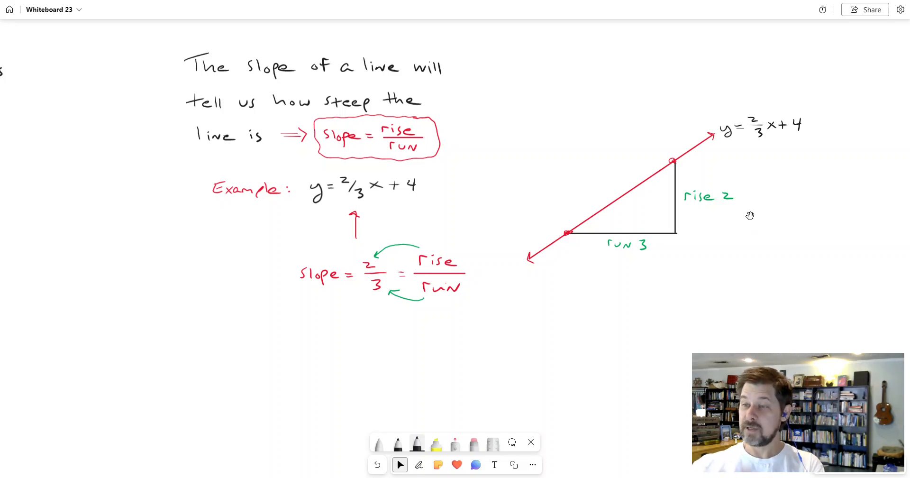
pyautogui.moveTo(717, 227)
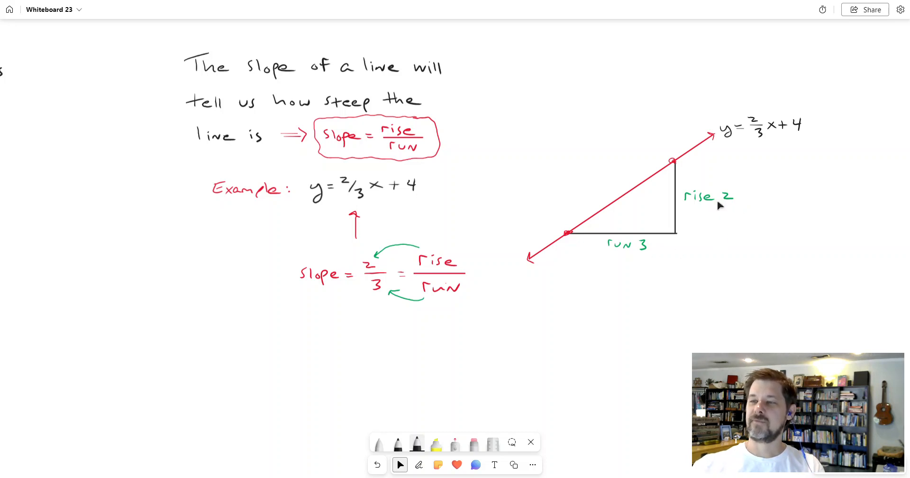
pyautogui.moveTo(649, 264)
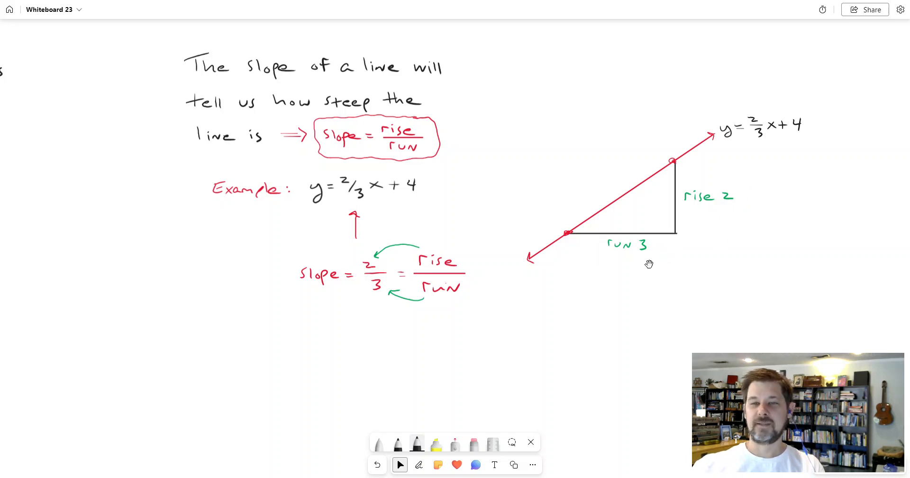
pyautogui.moveTo(646, 279)
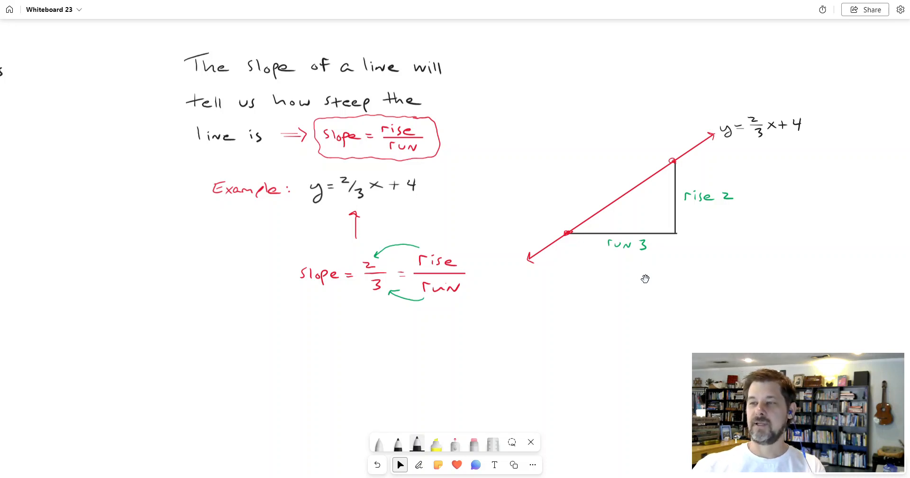
pyautogui.moveTo(759, 292)
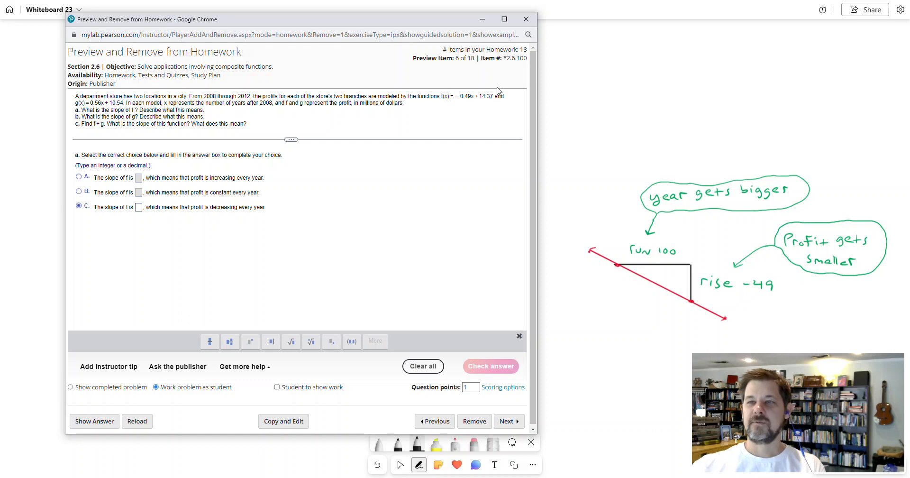
pyautogui.moveTo(471, 103)
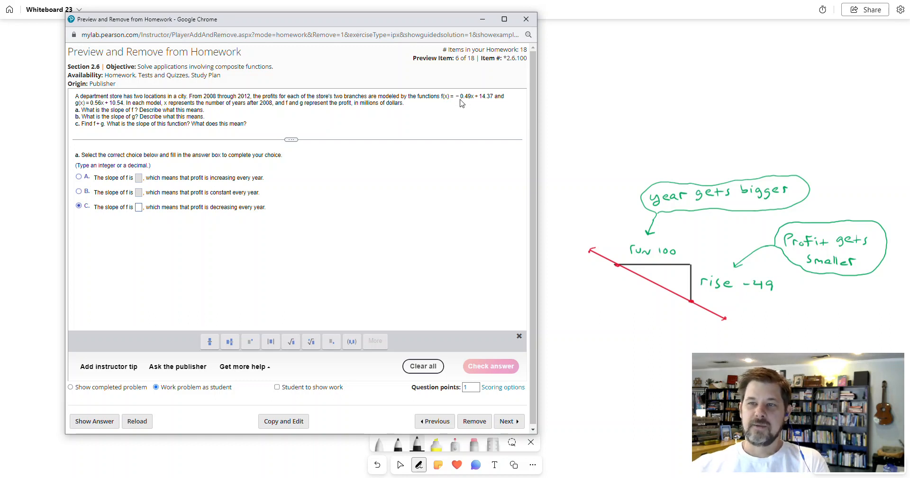
pyautogui.moveTo(435, 103)
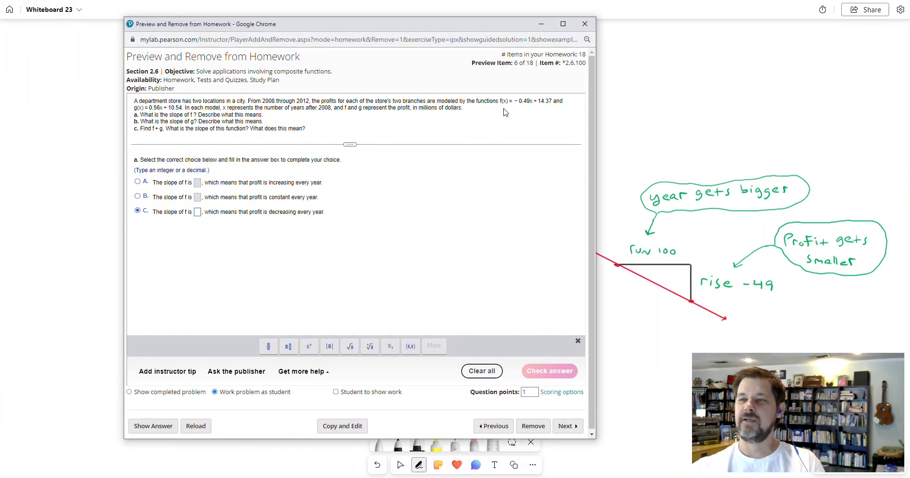
pyautogui.moveTo(509, 112)
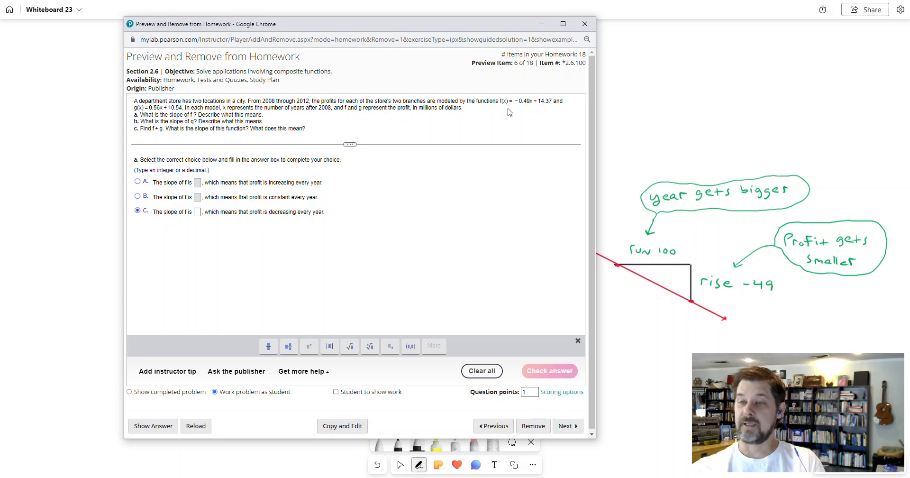
pyautogui.moveTo(440, 30)
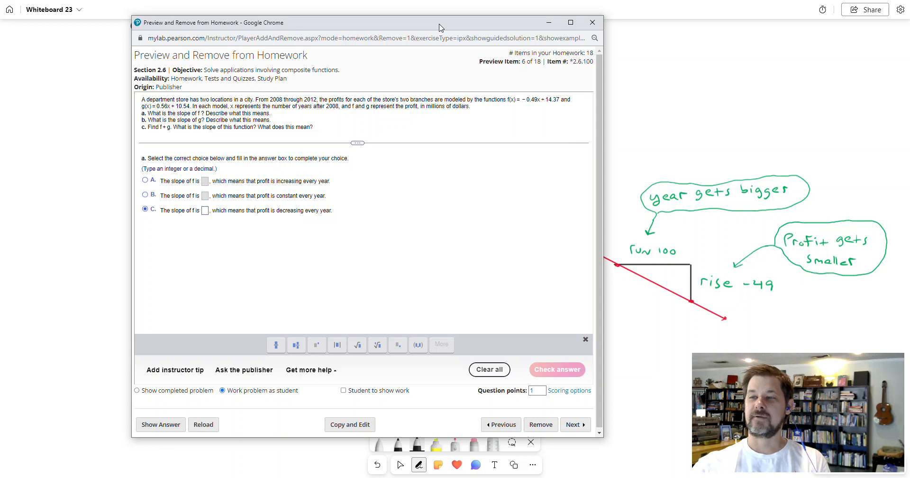
# Close the MyLab question, briefly reopen it, then close it again to show the slope notes
pyautogui.click(592, 22)
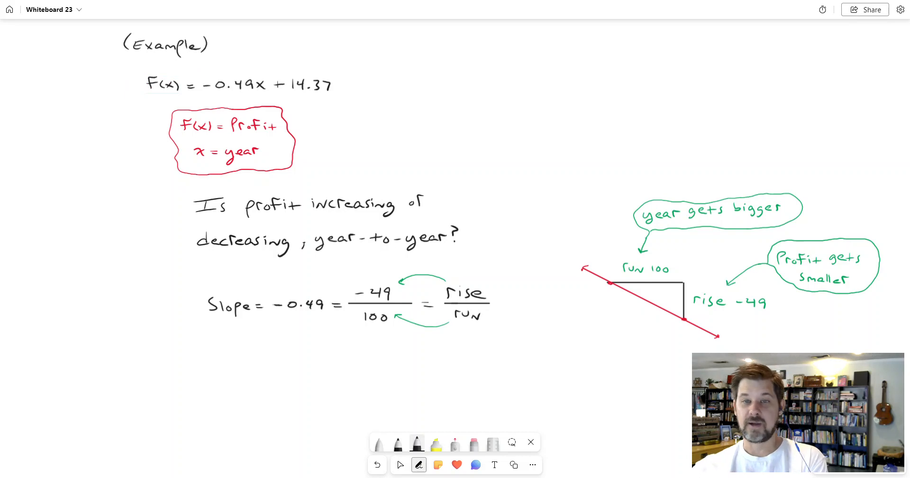
pyautogui.click(400, 465)
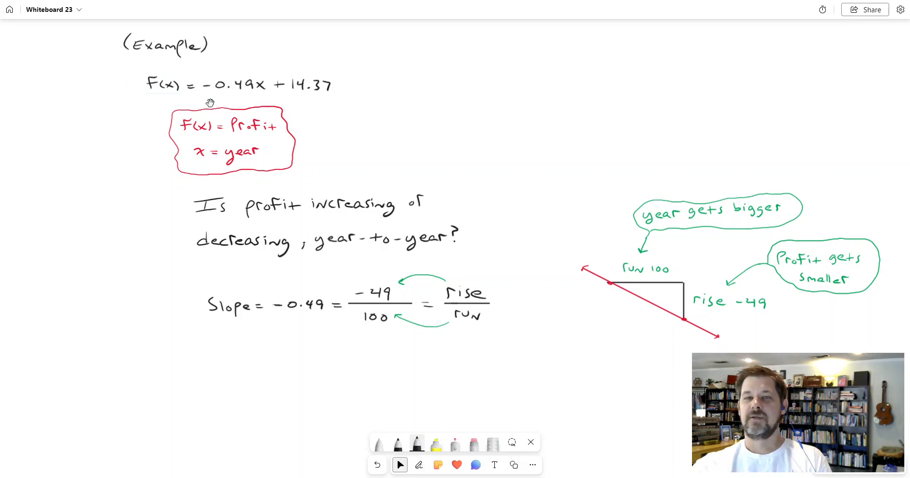
pyautogui.moveTo(242, 95)
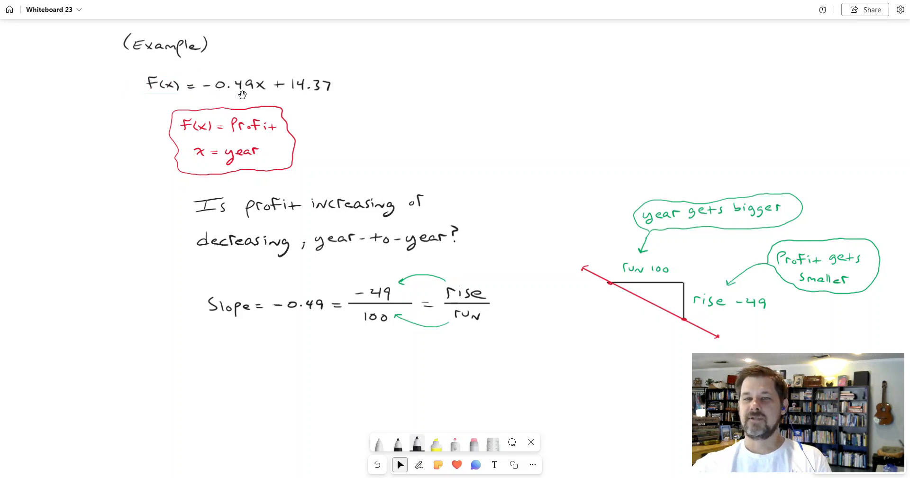
pyautogui.moveTo(310, 92)
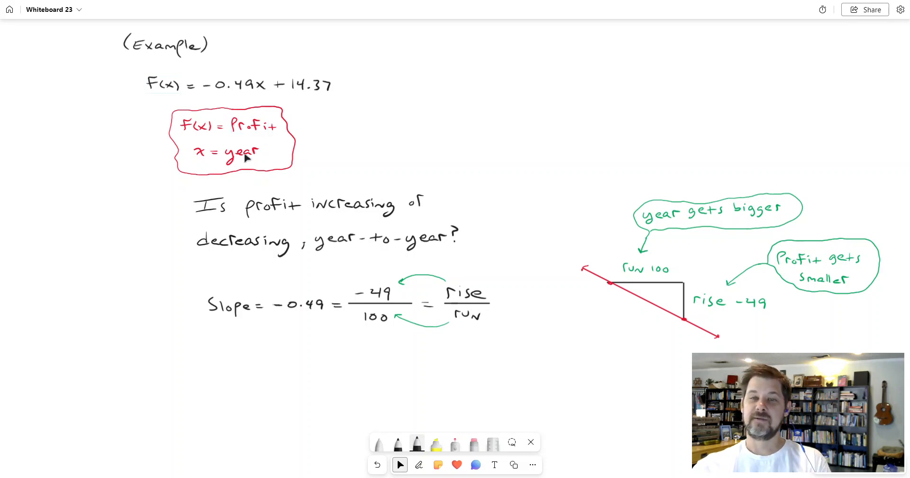
pyautogui.moveTo(209, 159)
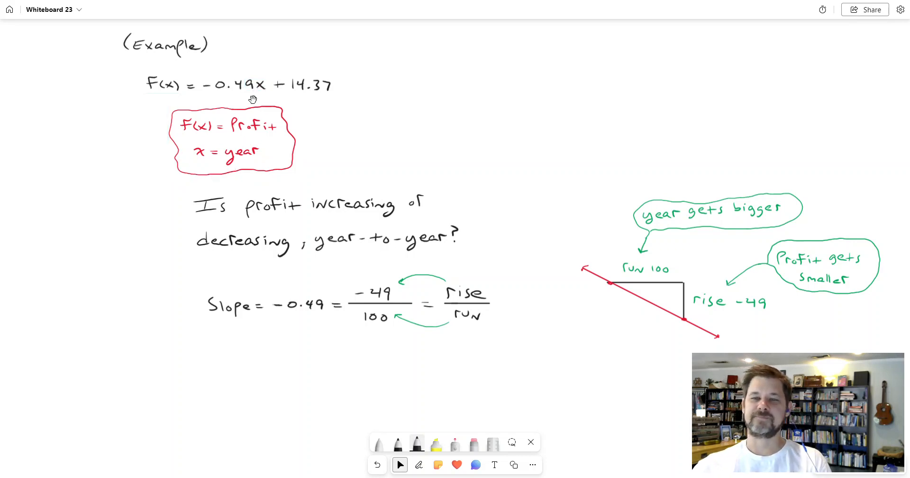
pyautogui.click(418, 464)
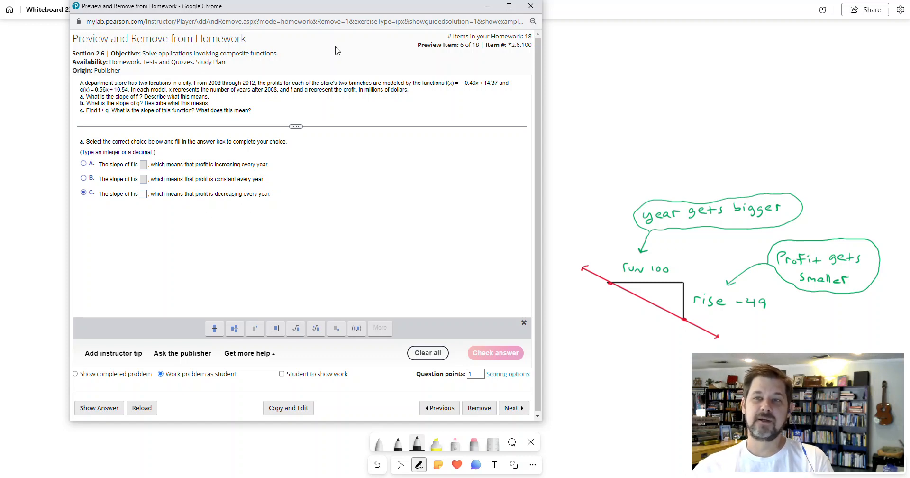
pyautogui.click(530, 6)
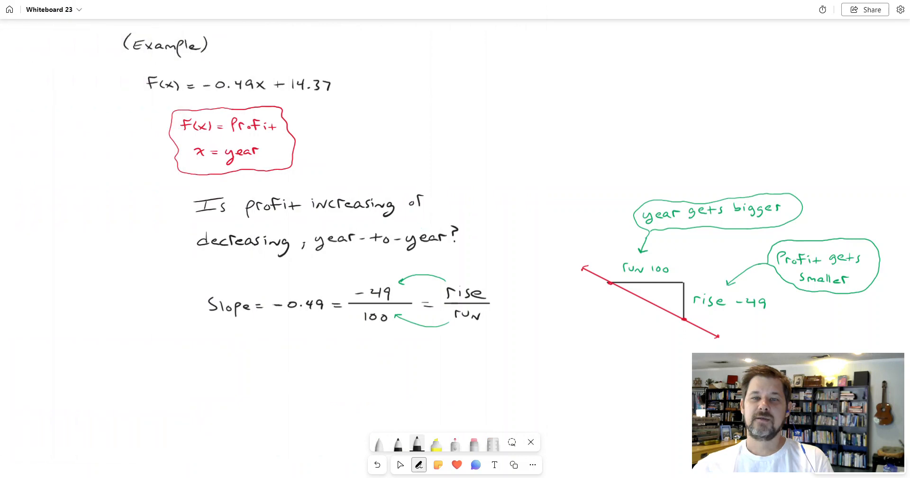
pyautogui.click(399, 465)
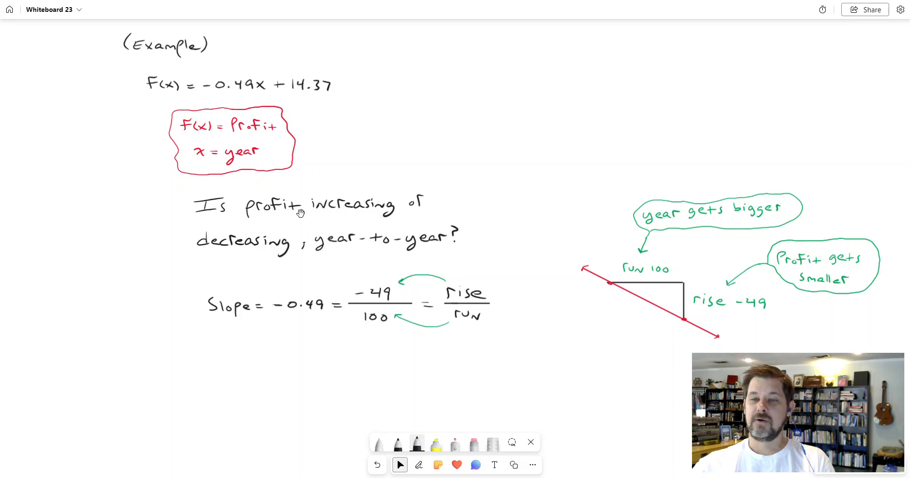
pyautogui.moveTo(392, 203)
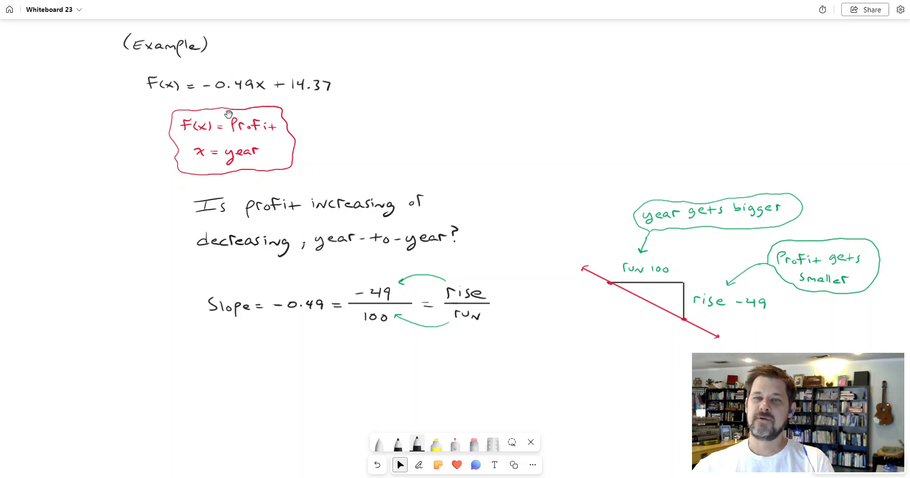
pyautogui.moveTo(170, 94)
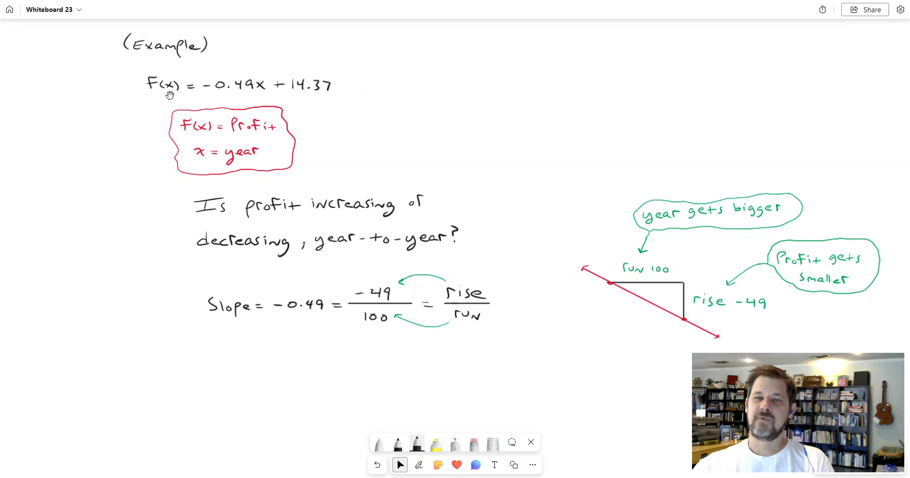
pyautogui.moveTo(278, 94)
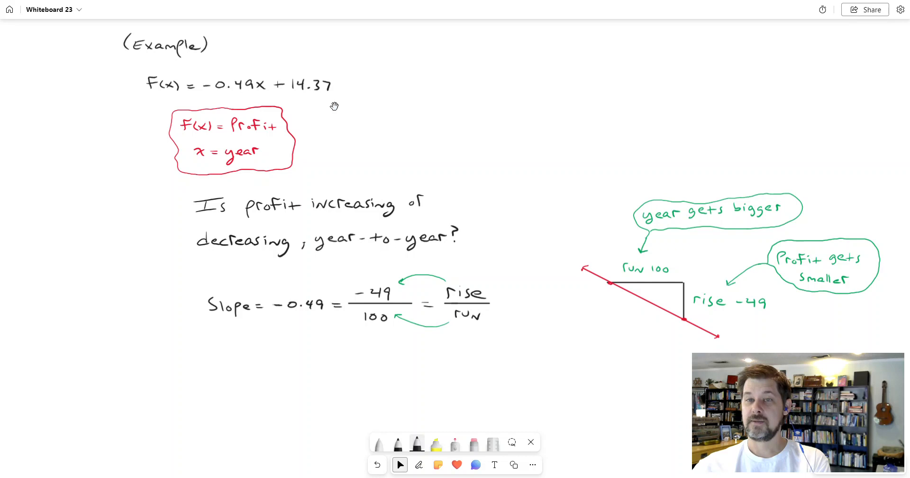
pyautogui.moveTo(268, 97)
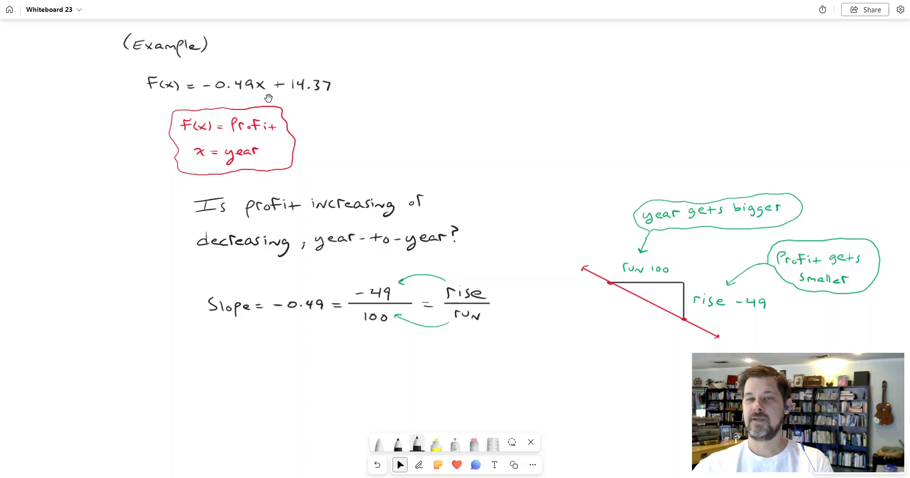
pyautogui.moveTo(306, 315)
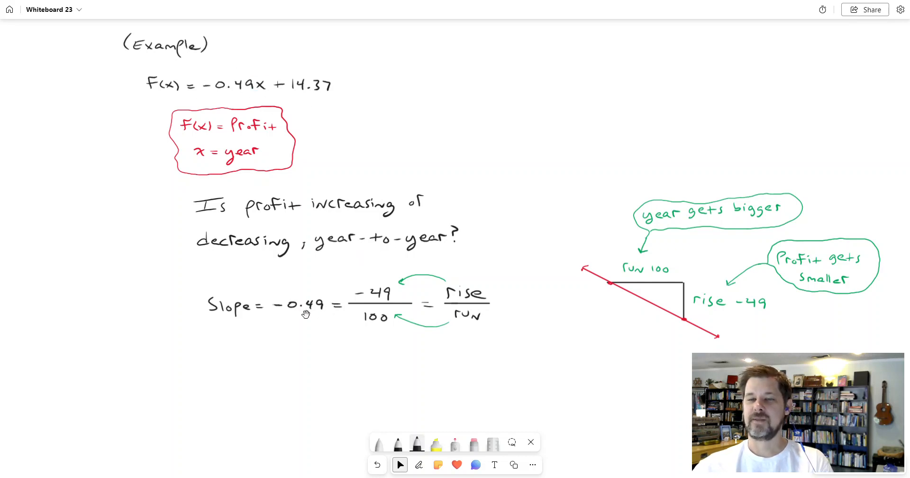
pyautogui.moveTo(306, 320)
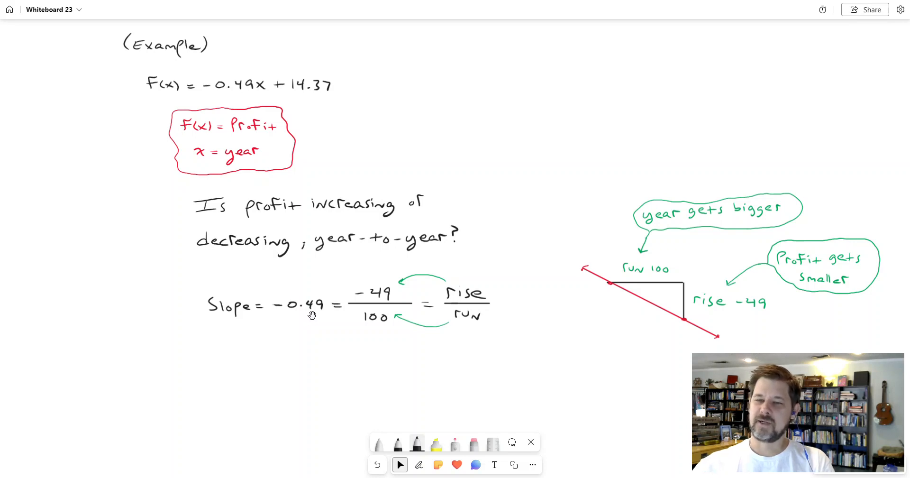
pyautogui.moveTo(504, 299)
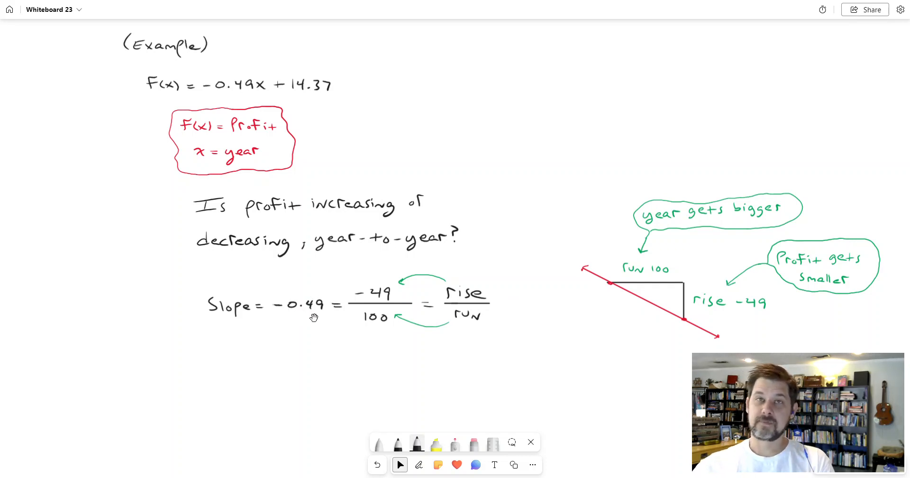
pyautogui.moveTo(395, 289)
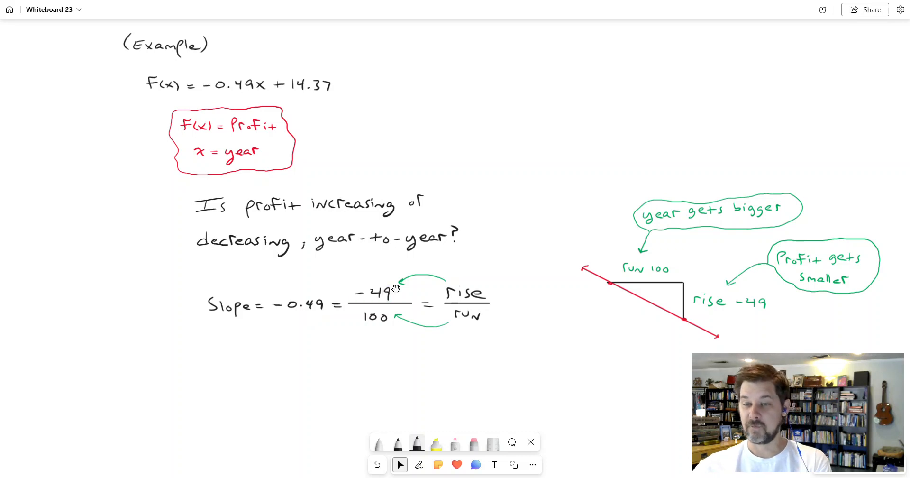
pyautogui.moveTo(385, 324)
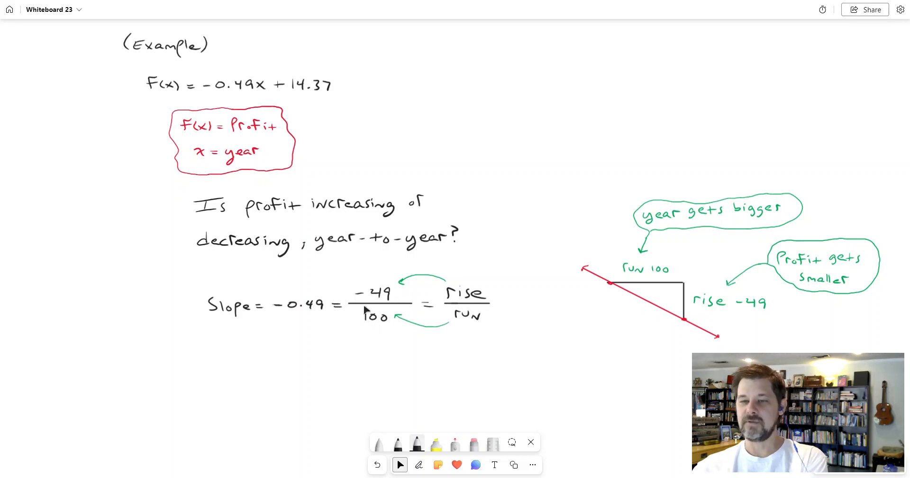
pyautogui.moveTo(291, 318)
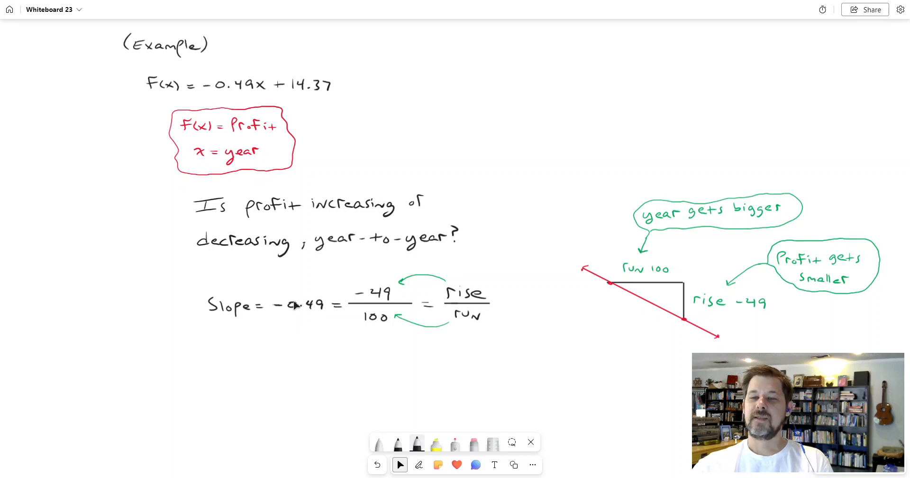
pyautogui.moveTo(280, 312)
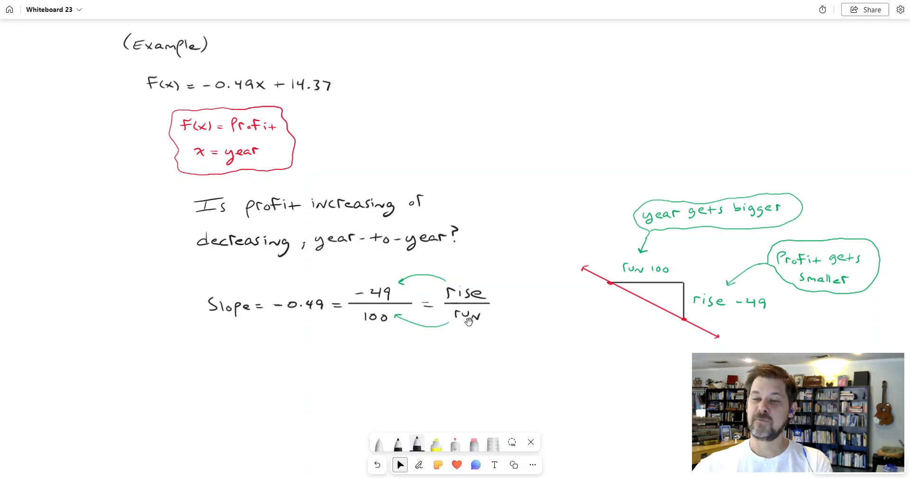
pyautogui.moveTo(445, 274)
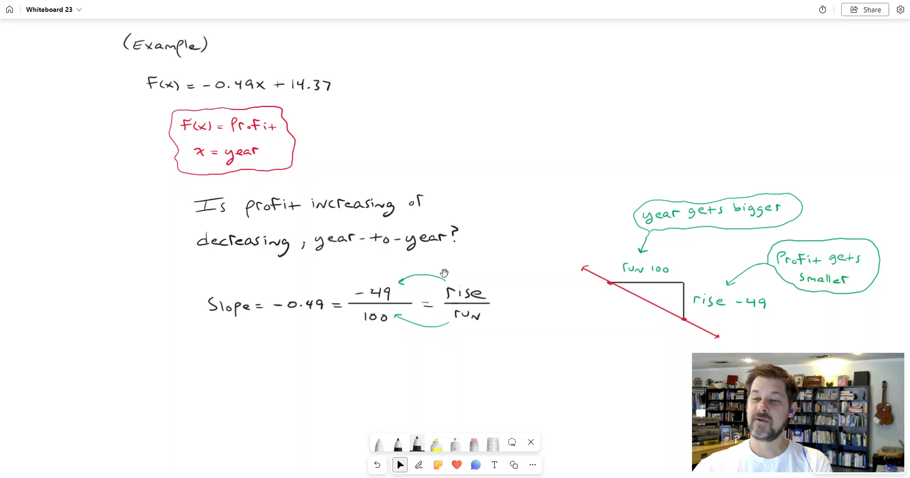
pyautogui.moveTo(509, 361)
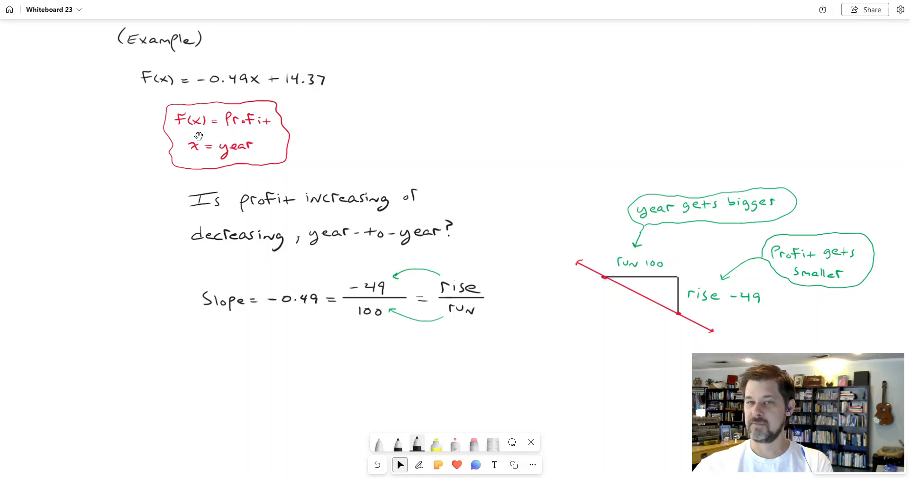
pyautogui.moveTo(276, 167)
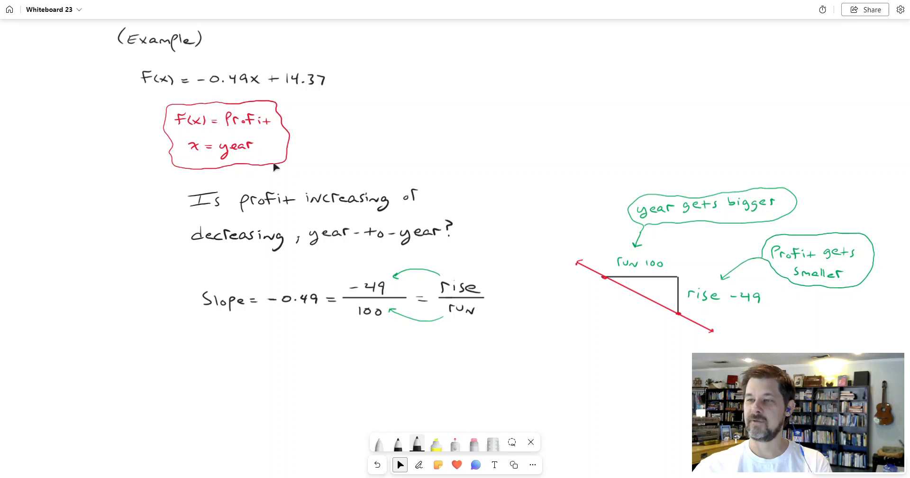
pyautogui.moveTo(722, 269)
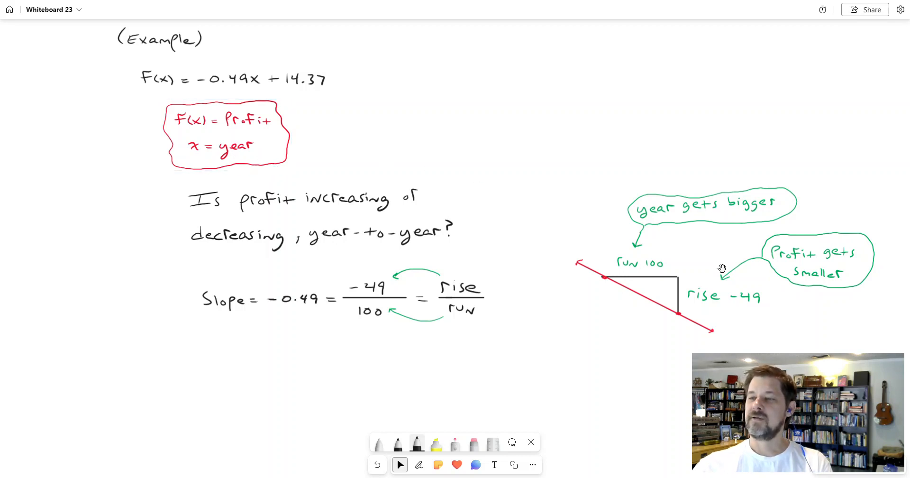
pyautogui.moveTo(684, 313)
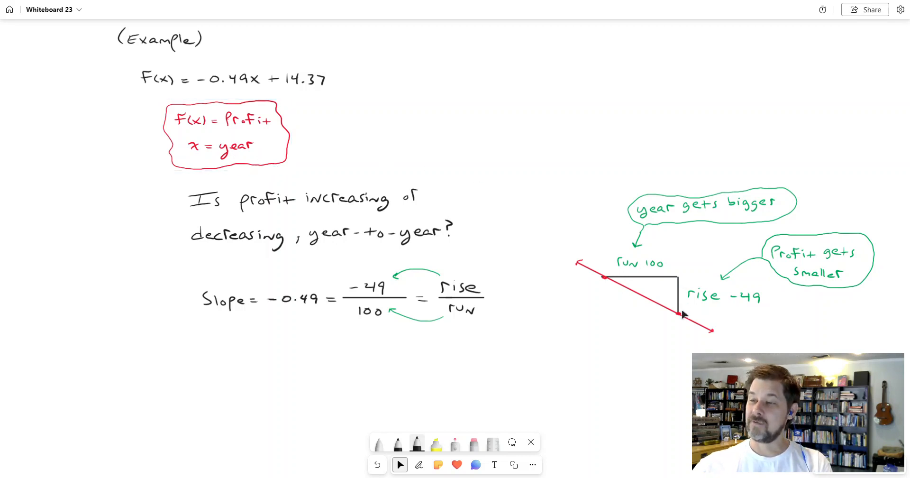
pyautogui.moveTo(271, 128)
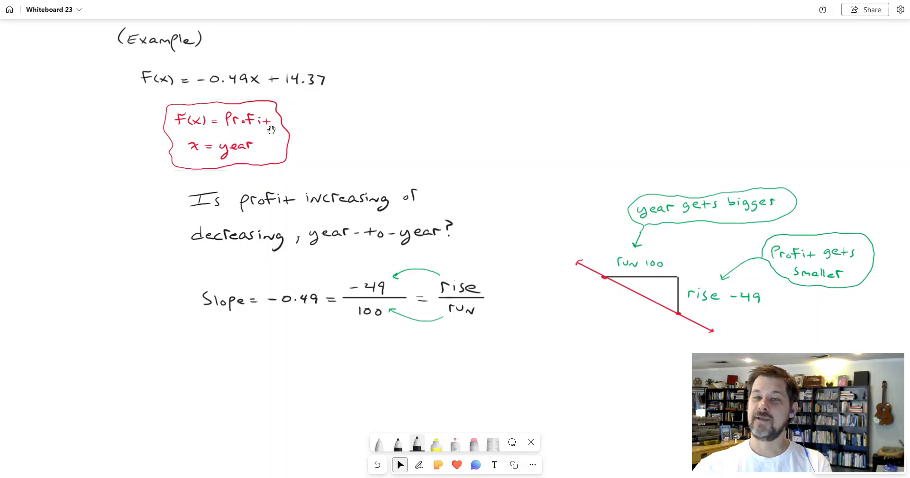
pyautogui.moveTo(783, 260)
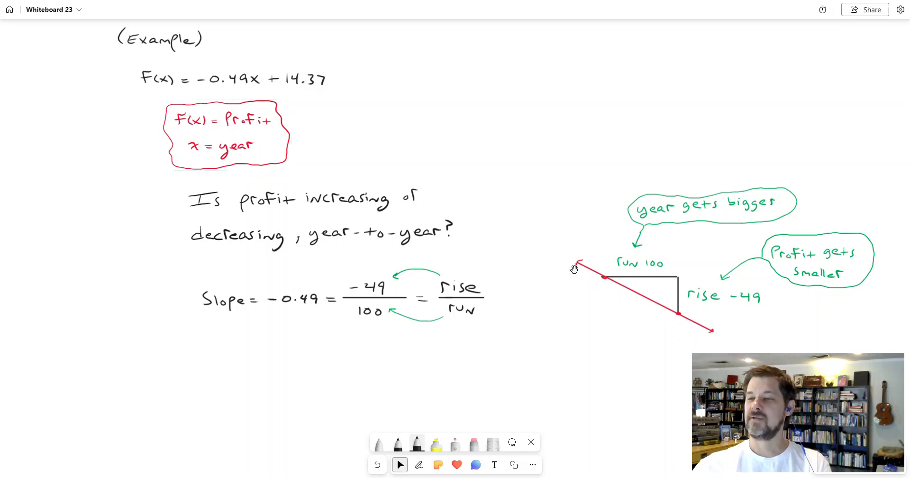
pyautogui.moveTo(739, 334)
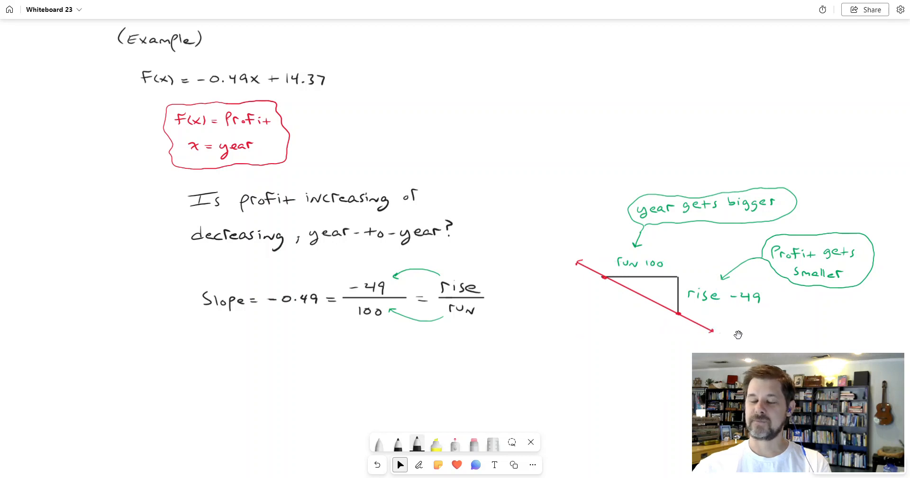
# Answer part a with choice C and slope -0.49, check it, and return to the whiteboard
pyautogui.click(419, 464)
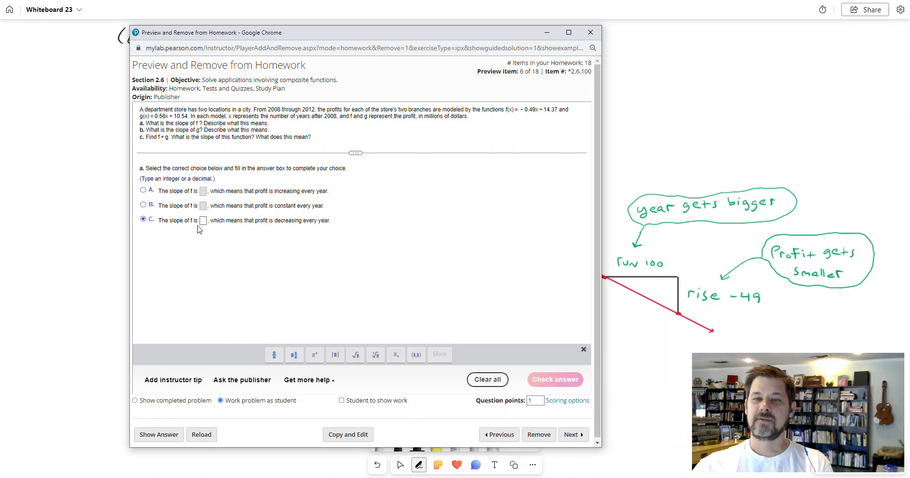
pyautogui.click(202, 219)
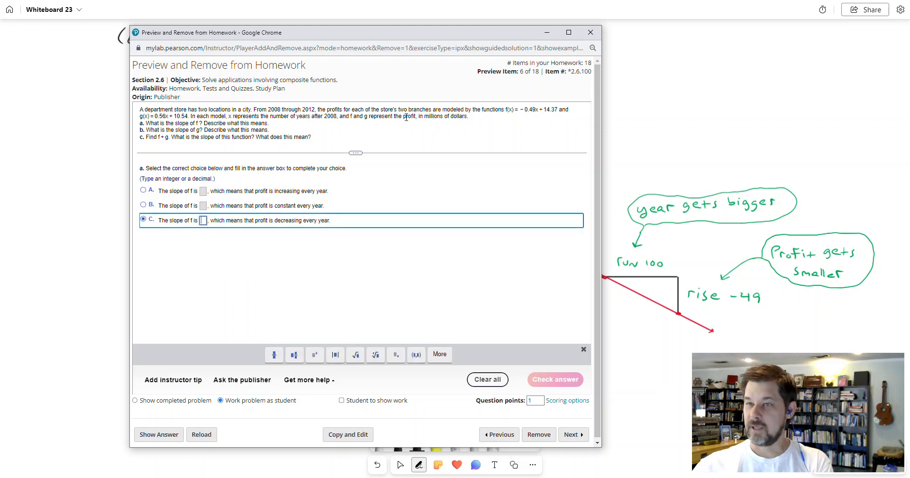
pyautogui.write('-0.')
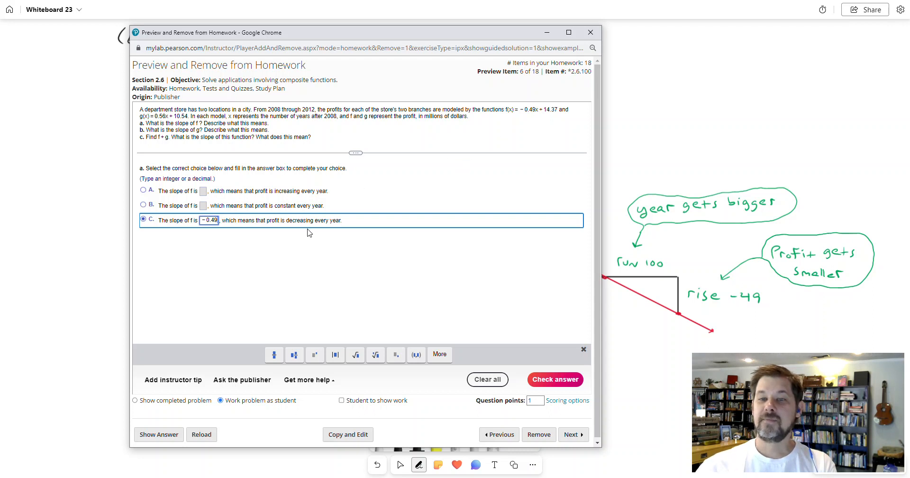
pyautogui.moveTo(312, 231)
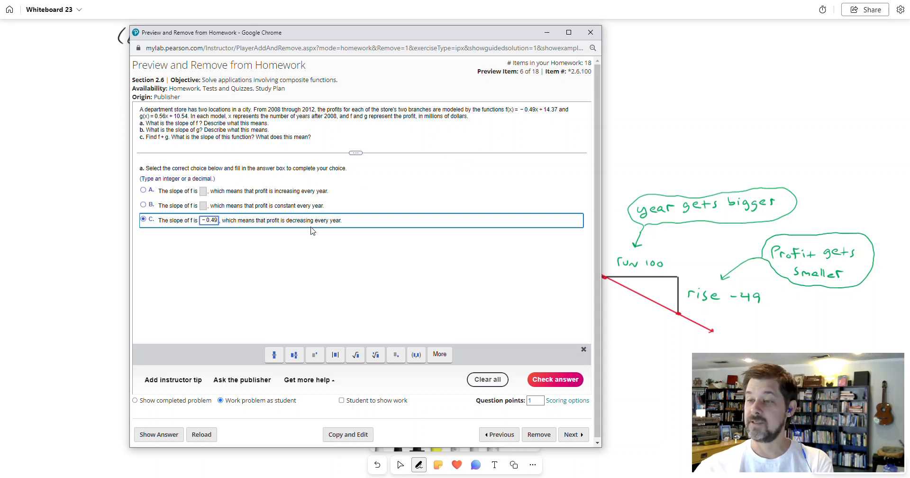
pyautogui.click(554, 380)
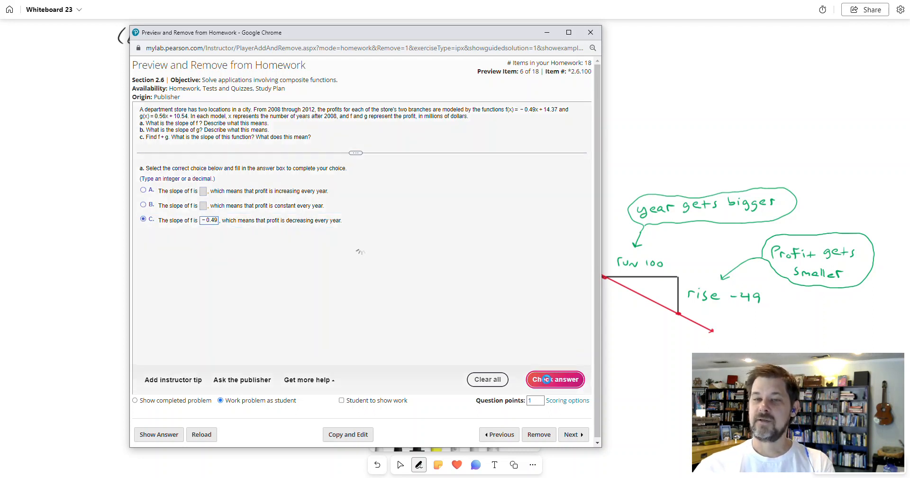
pyautogui.click(554, 379)
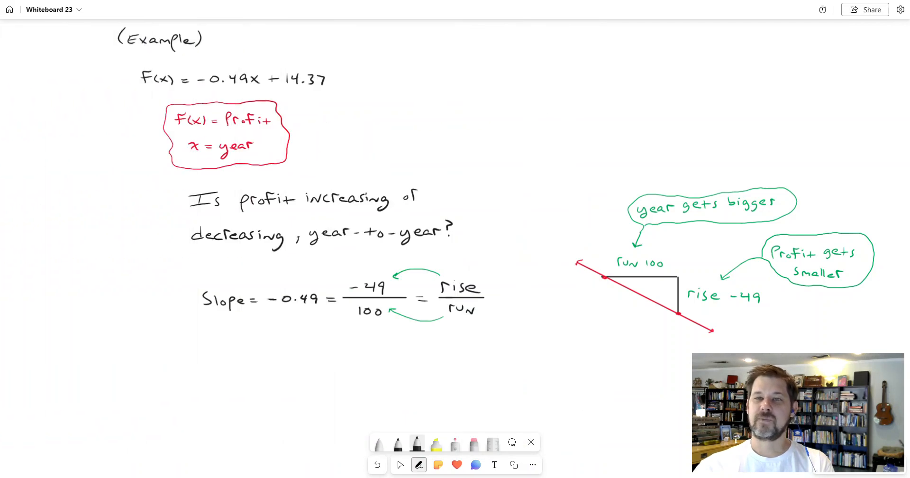
pyautogui.click(400, 465)
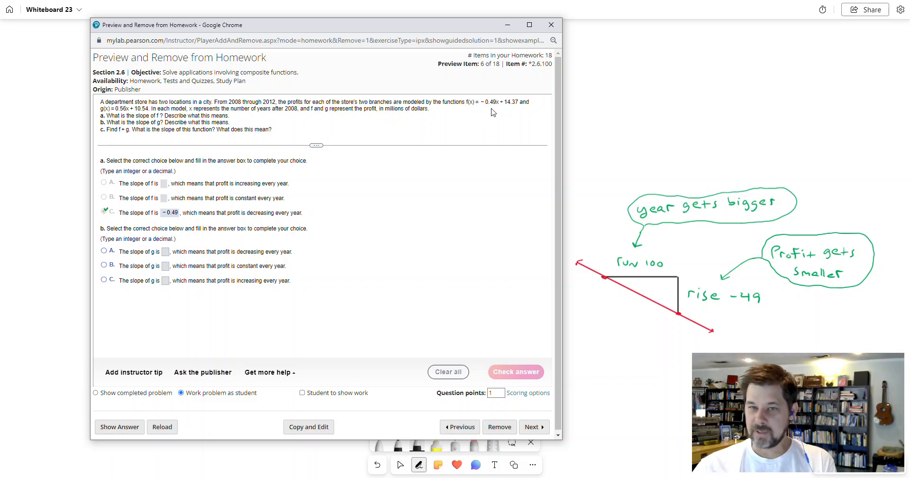
pyautogui.moveTo(269, 222)
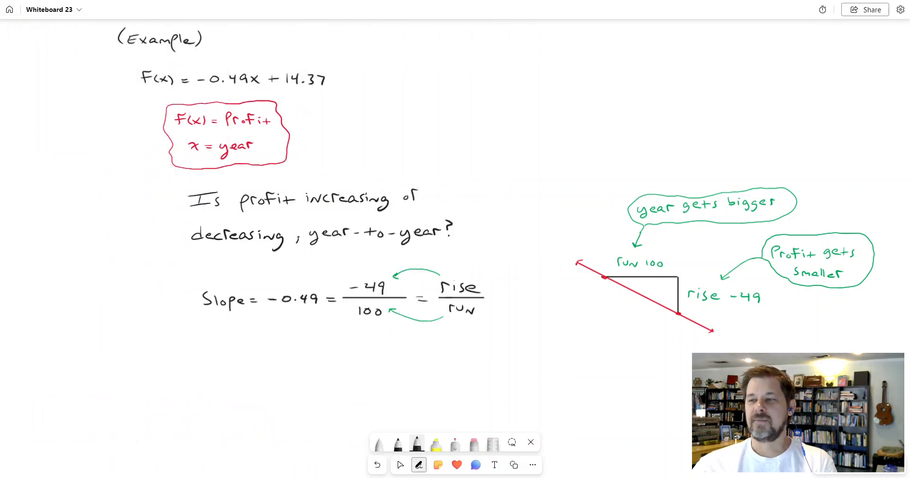
# Answer part b with the increasing-profit choice and slope 0.56, then check it
pyautogui.click(399, 465)
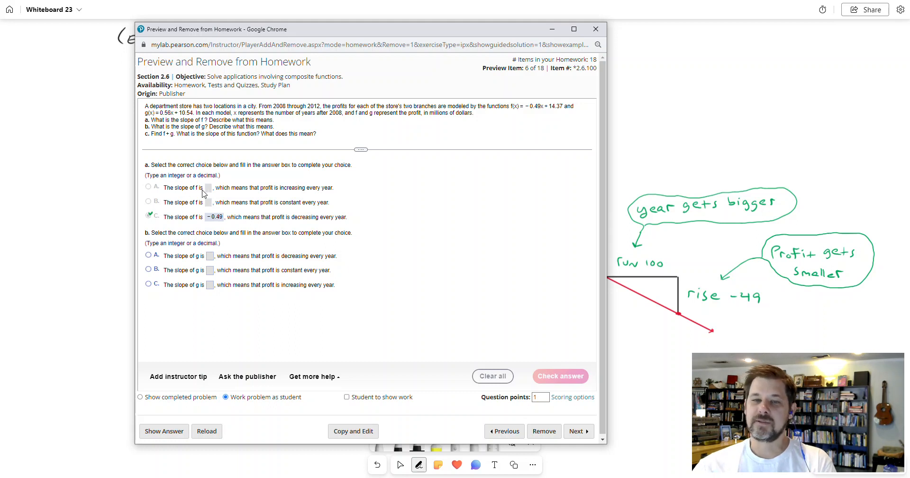
pyautogui.moveTo(283, 197)
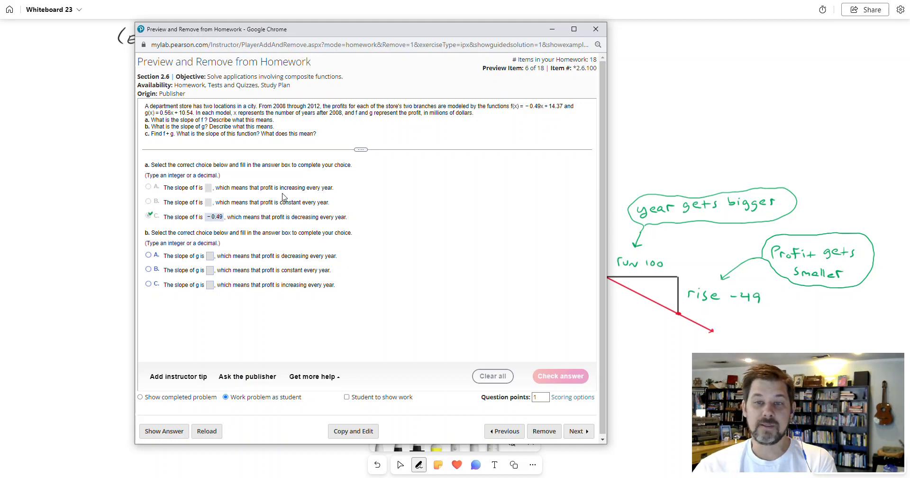
pyautogui.moveTo(288, 212)
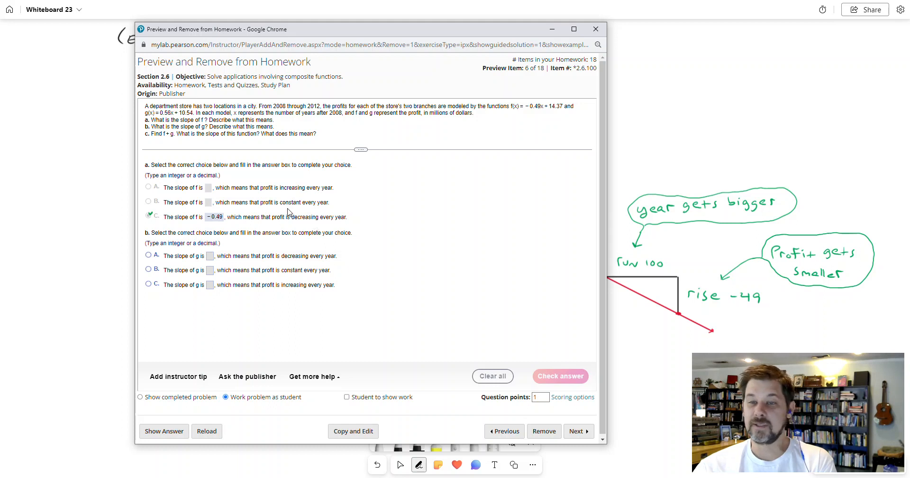
pyautogui.moveTo(295, 211)
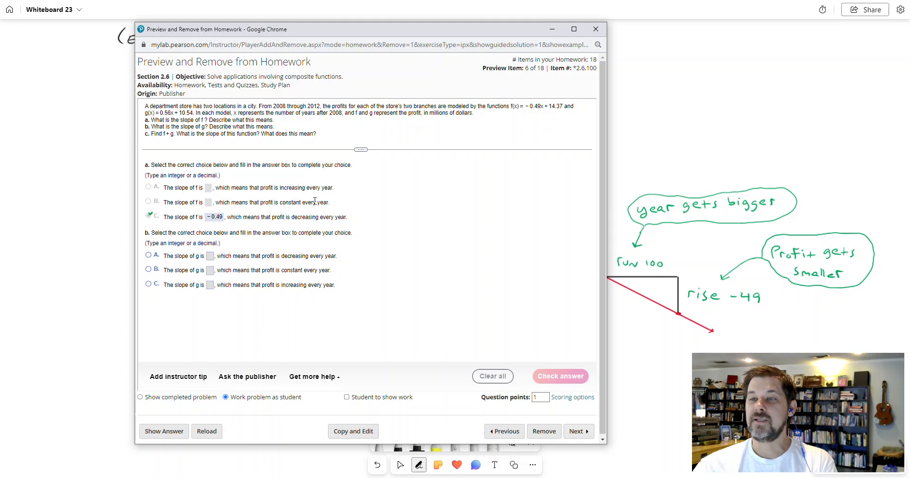
pyautogui.moveTo(539, 113)
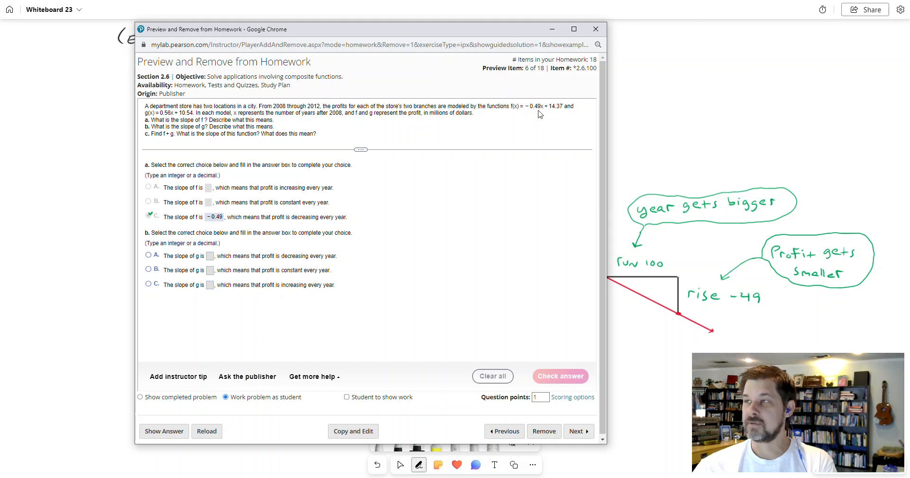
pyautogui.moveTo(533, 111)
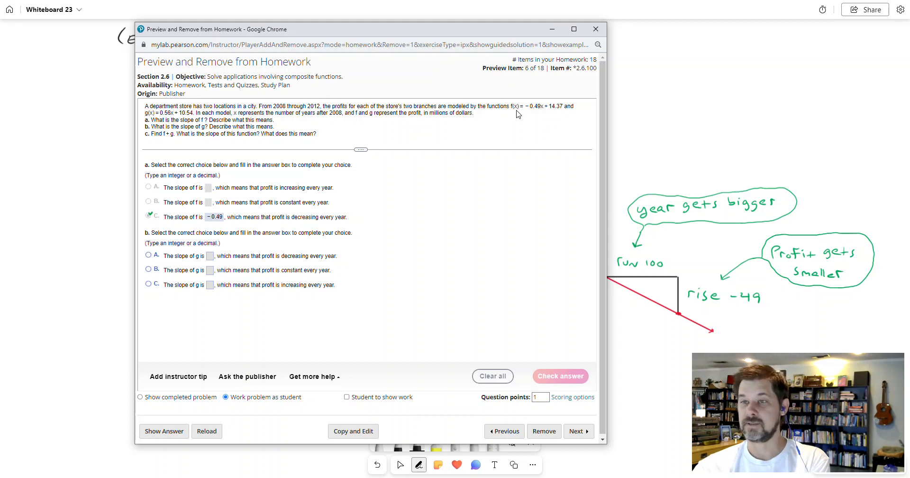
pyautogui.moveTo(541, 109)
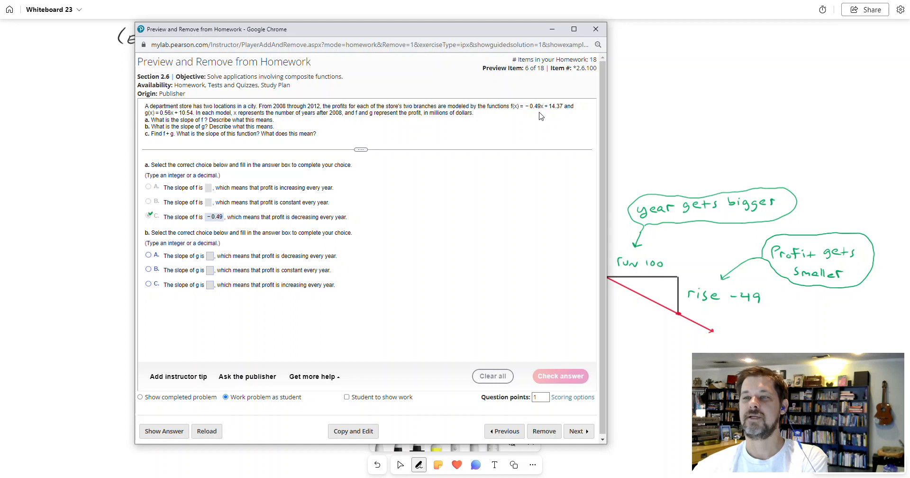
pyautogui.moveTo(558, 115)
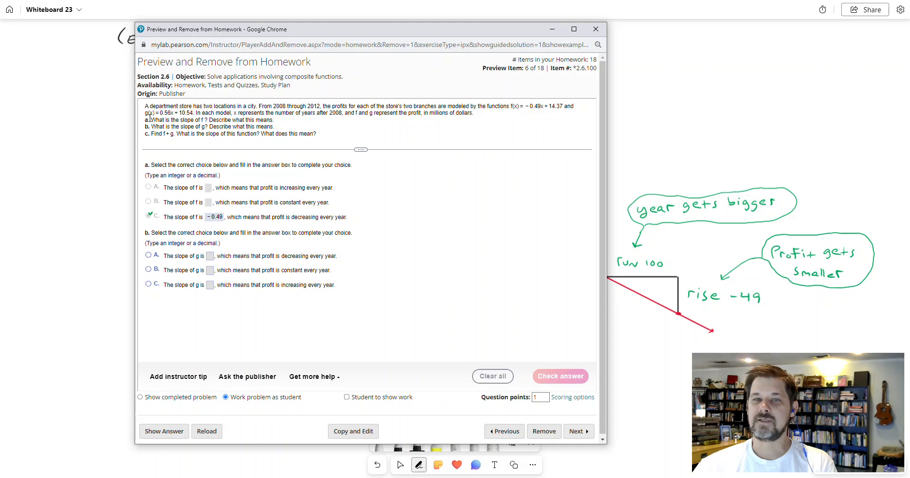
pyautogui.moveTo(172, 114)
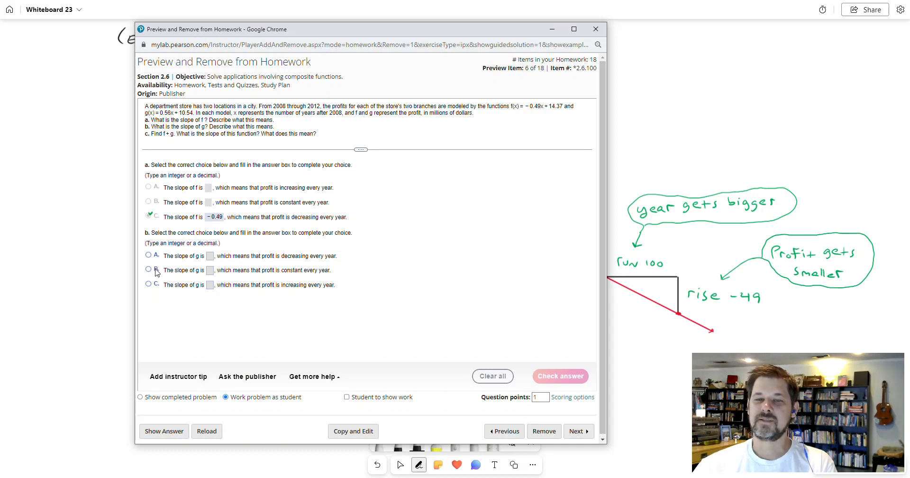
pyautogui.click(148, 284)
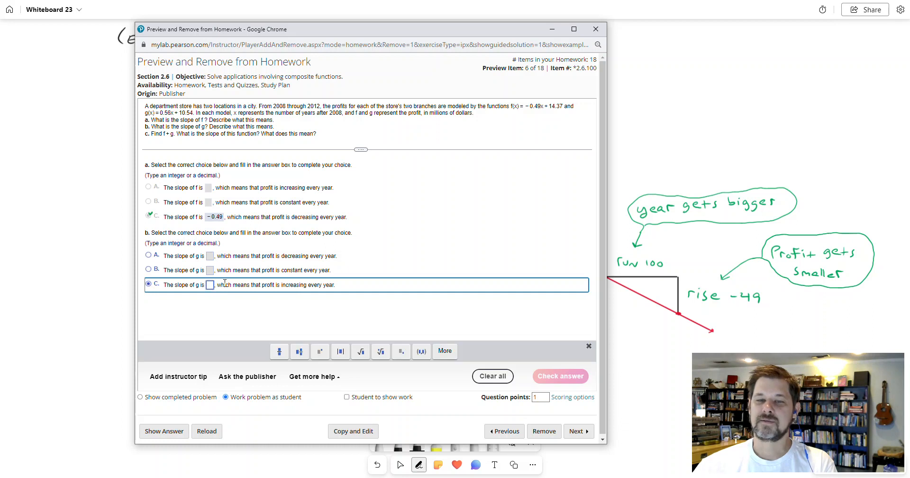
pyautogui.write('0.56')
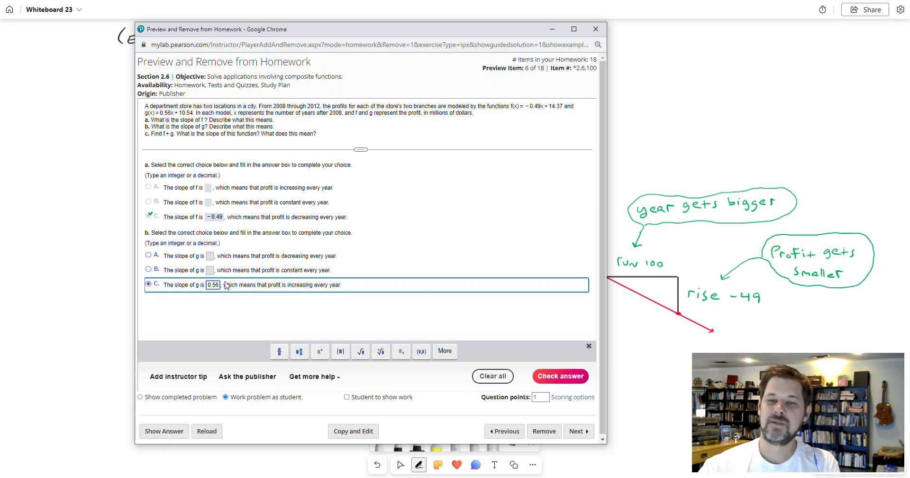
pyautogui.click(559, 376)
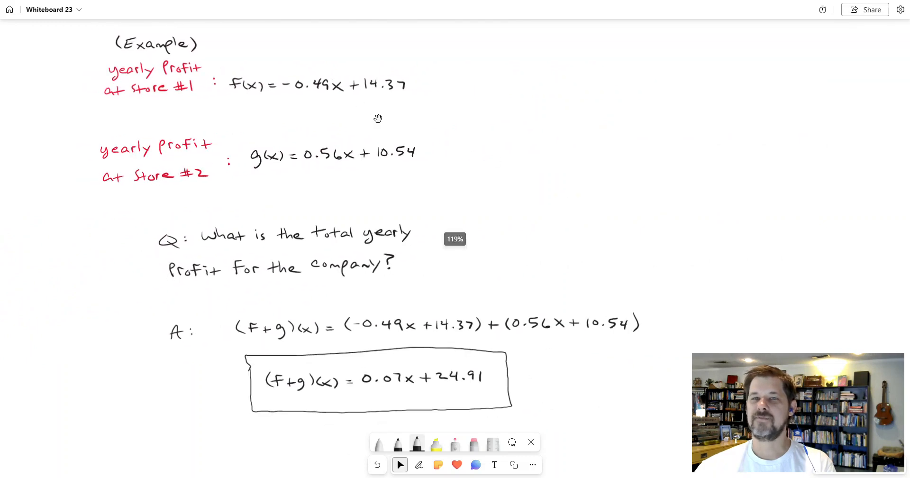
# Bring up MyLab part c asking for f + g while switching between ink and select tools
pyautogui.click(419, 464)
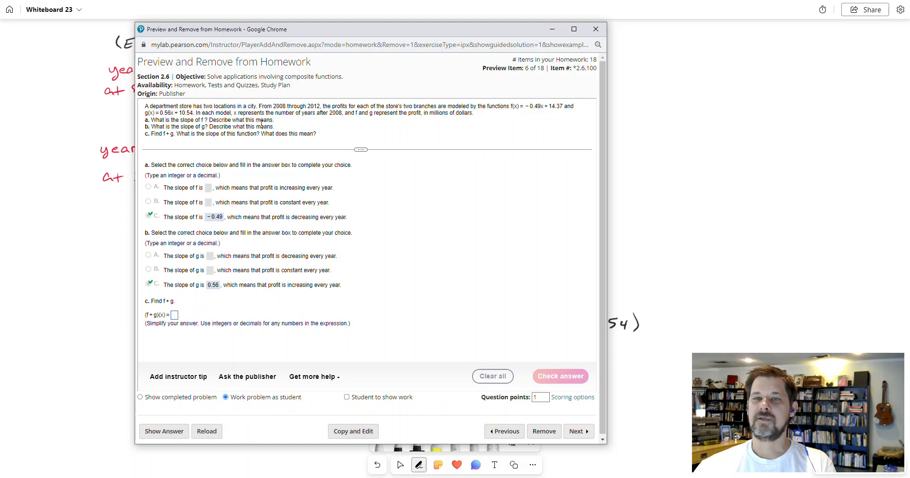
pyautogui.moveTo(275, 57)
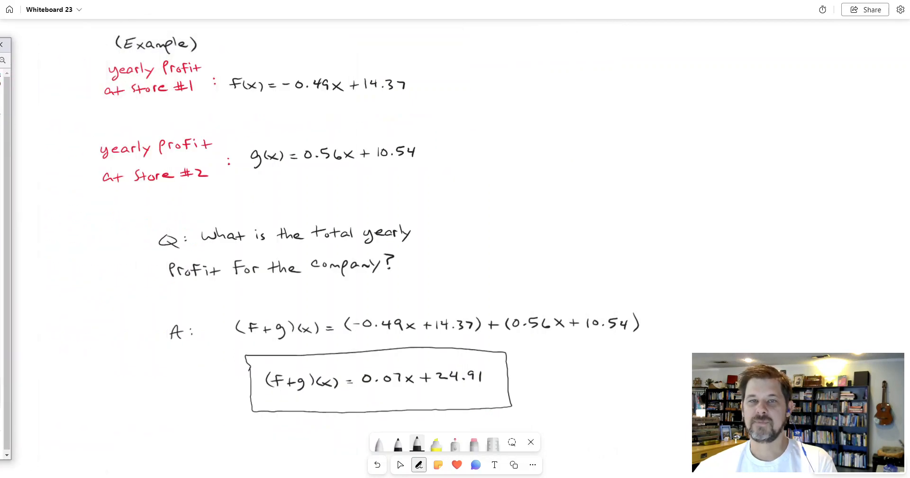
pyautogui.click(399, 465)
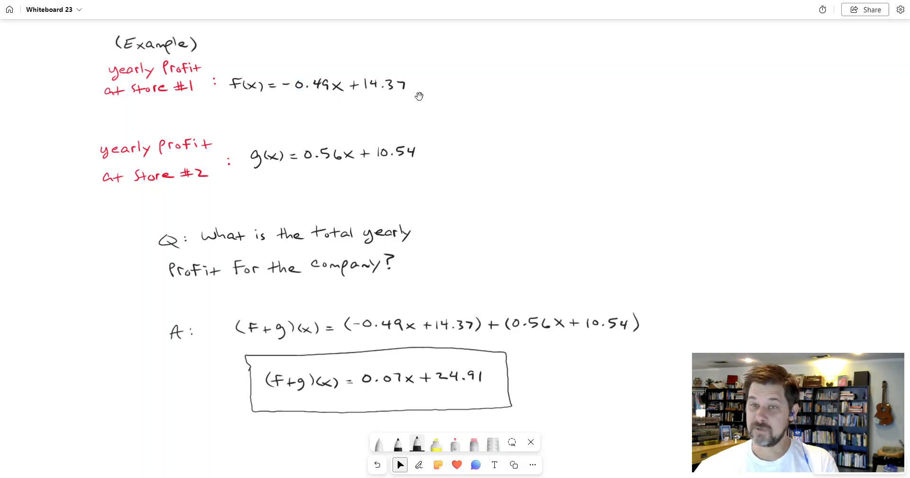
pyautogui.moveTo(244, 93)
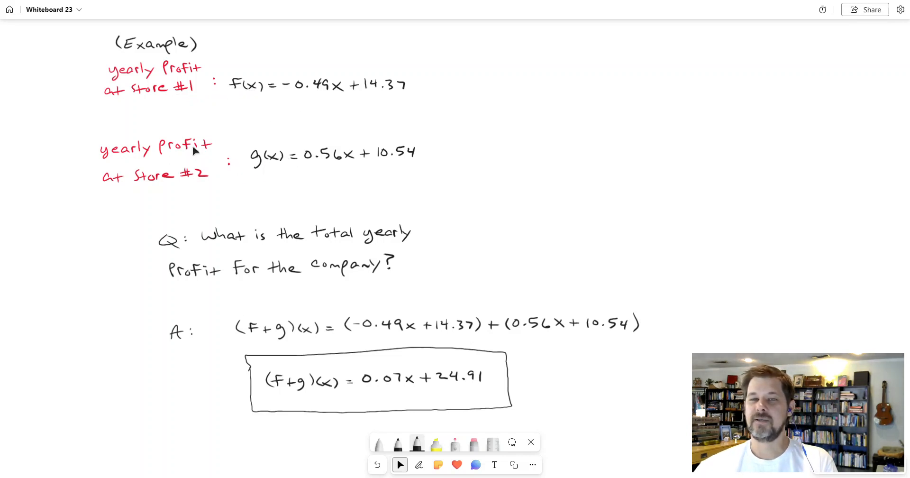
pyautogui.moveTo(360, 168)
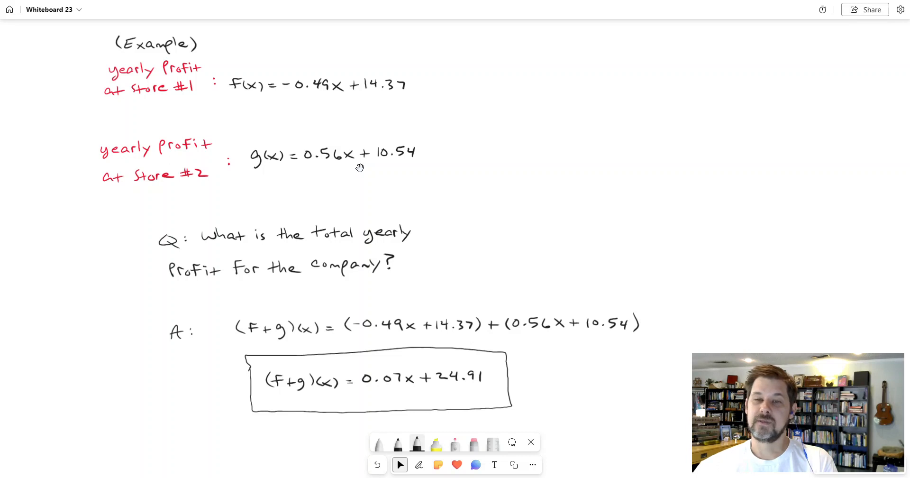
pyautogui.click(419, 464)
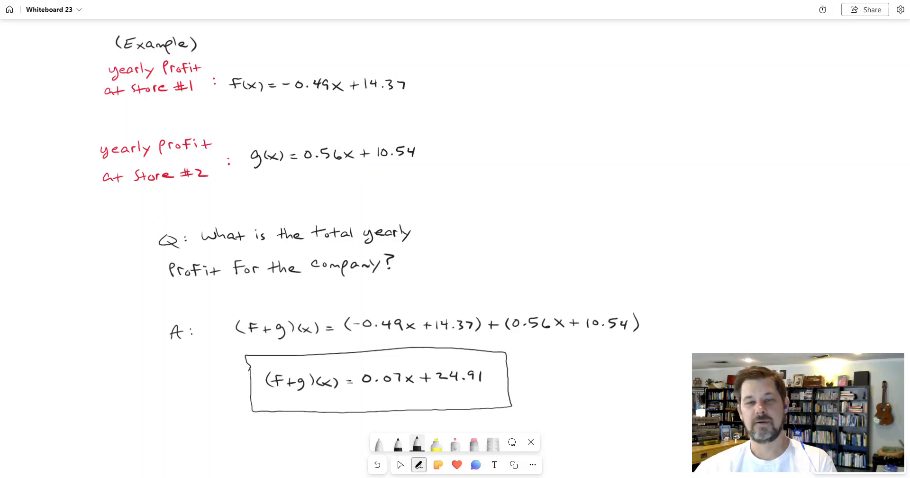
pyautogui.click(399, 465)
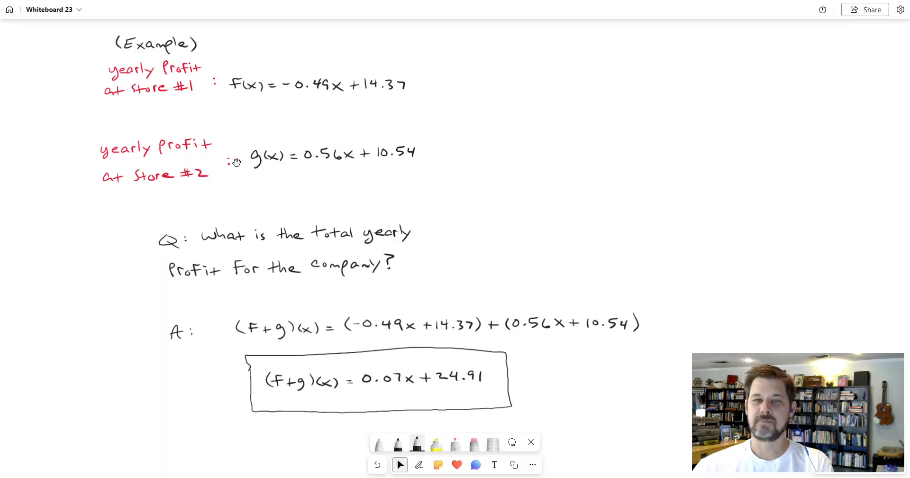
pyautogui.moveTo(267, 226)
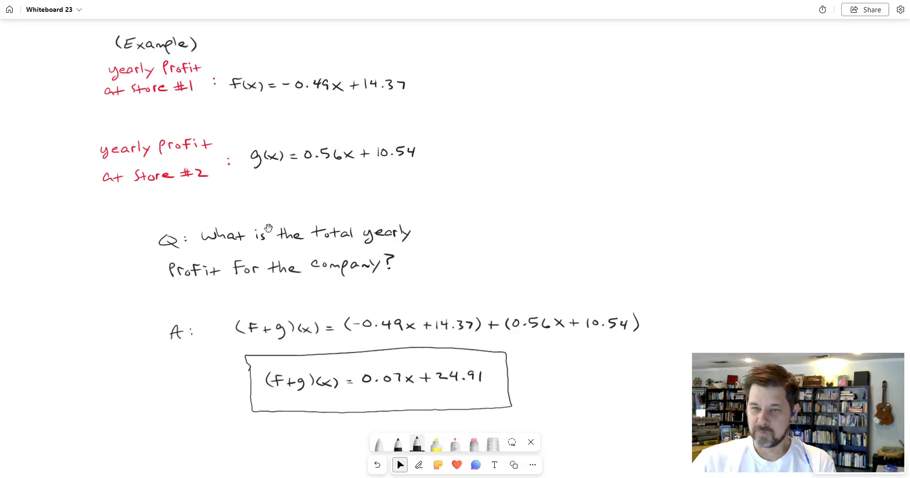
pyautogui.click(246, 85)
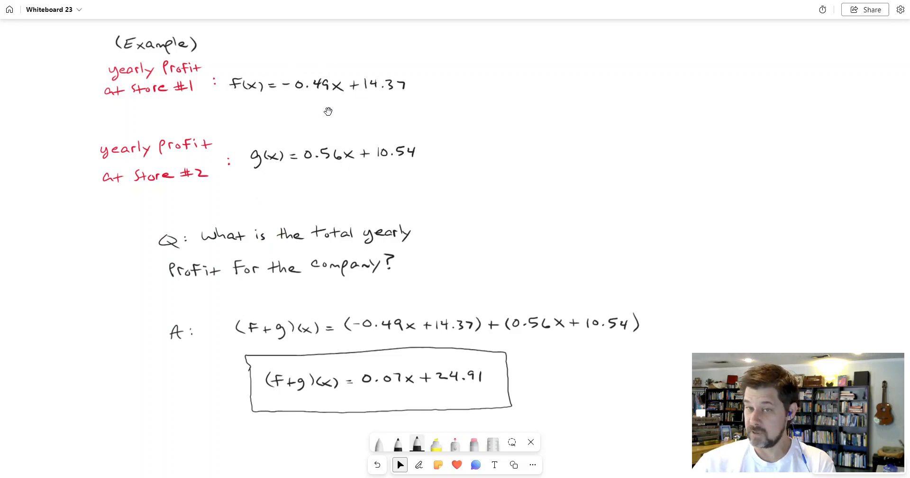
pyautogui.moveTo(334, 206)
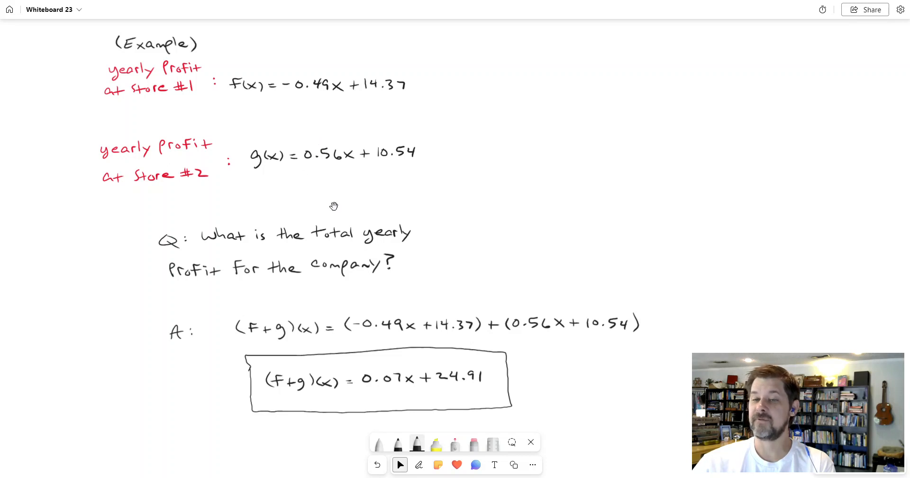
pyautogui.moveTo(330, 259)
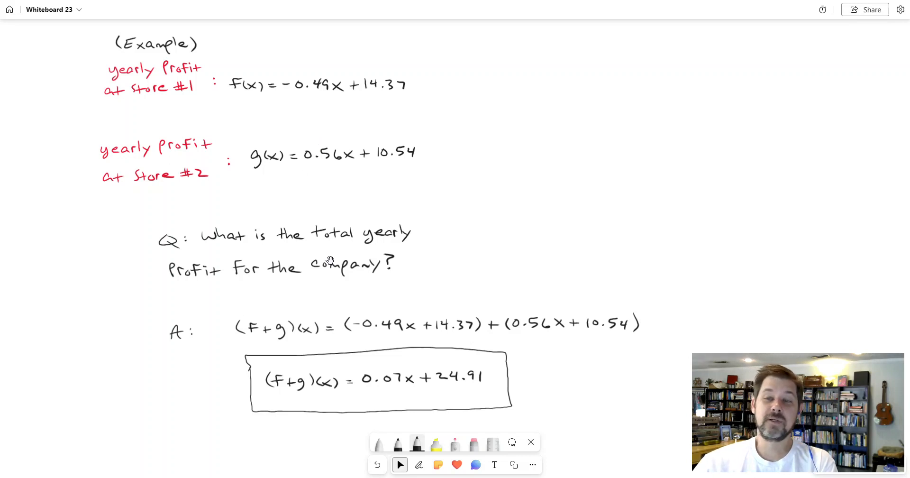
pyautogui.moveTo(295, 93)
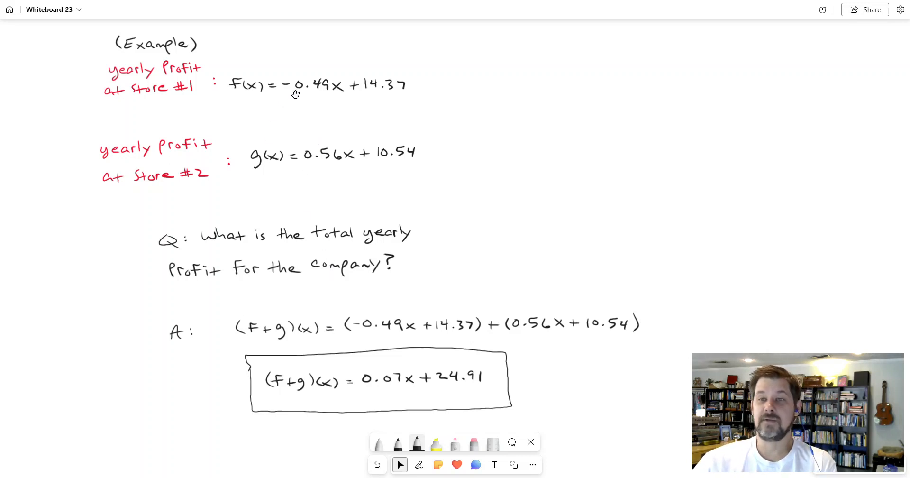
pyautogui.moveTo(375, 291)
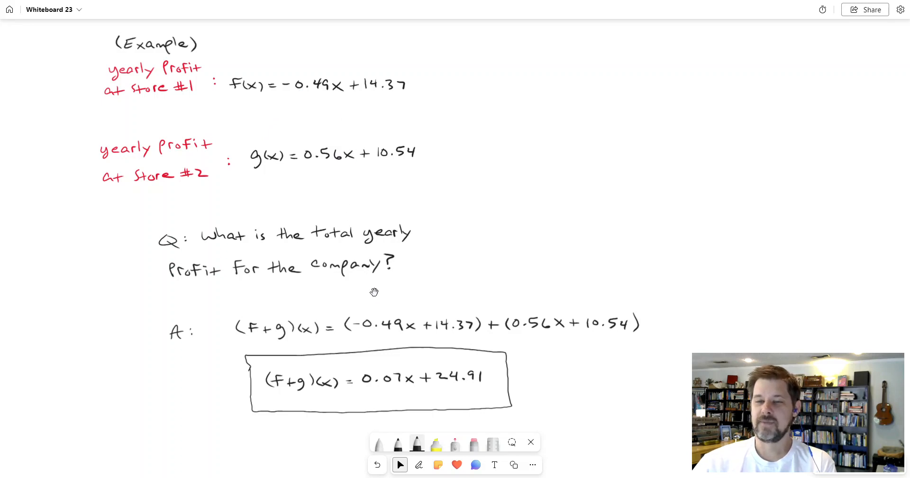
pyautogui.click(419, 465)
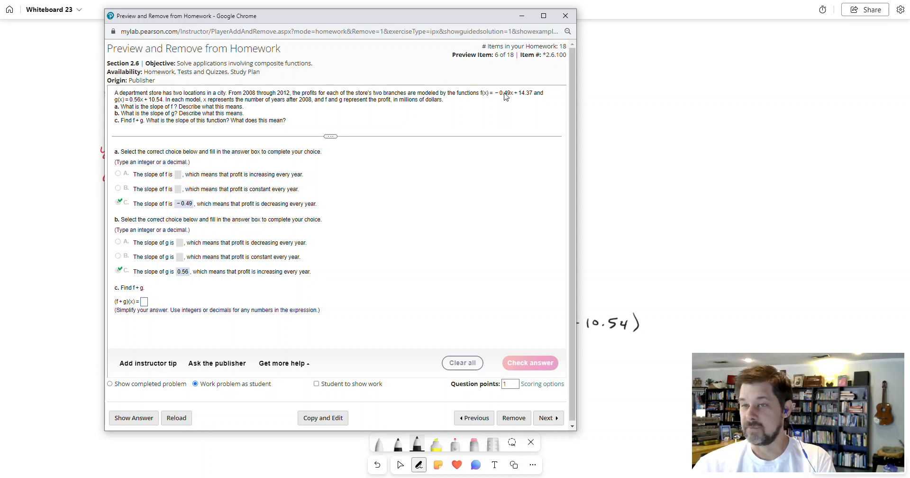
pyautogui.moveTo(144, 103)
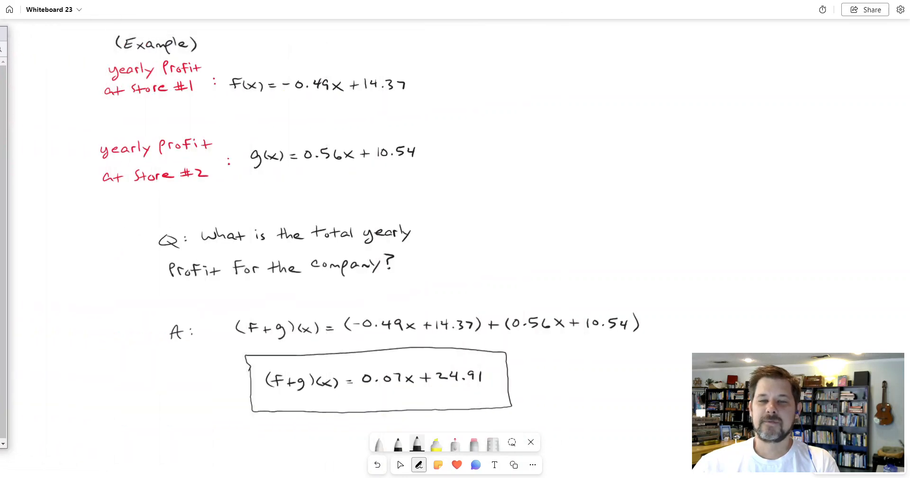
# Switch to the select tool with the boxed (f+g)(x) = 0.07x + 24.91 in view
pyautogui.click(399, 464)
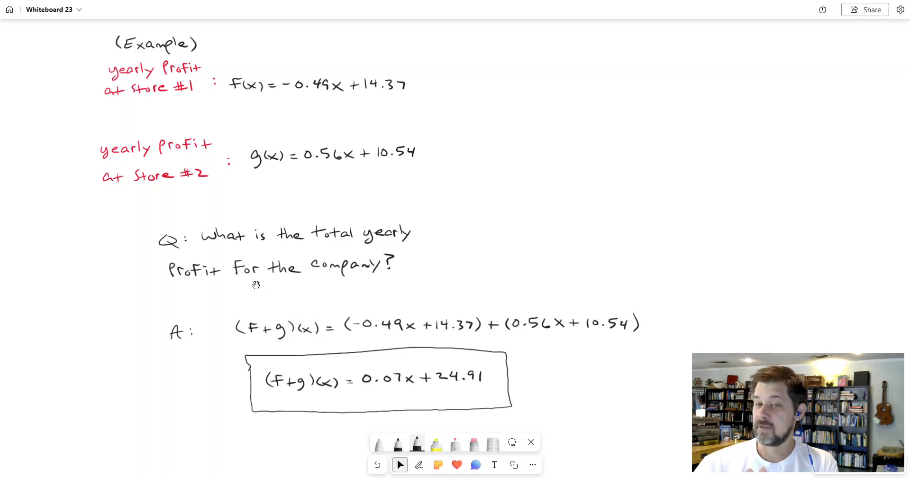
pyautogui.moveTo(359, 336)
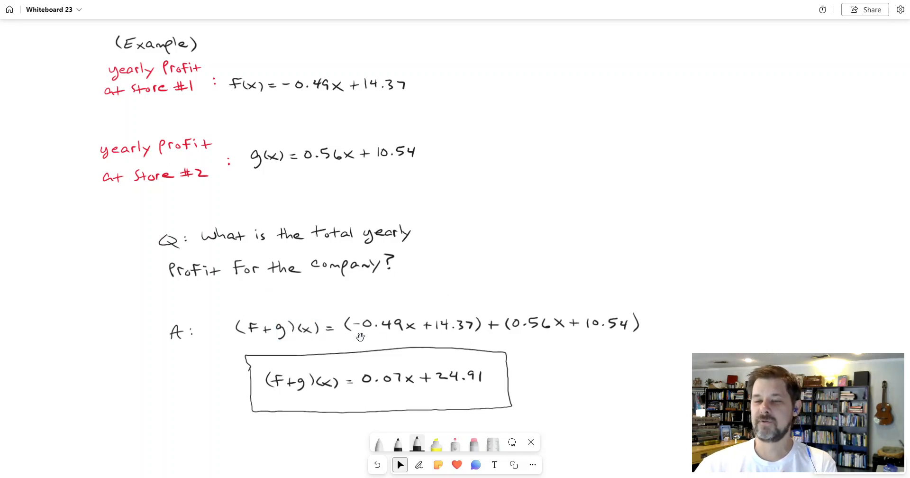
pyautogui.moveTo(530, 326)
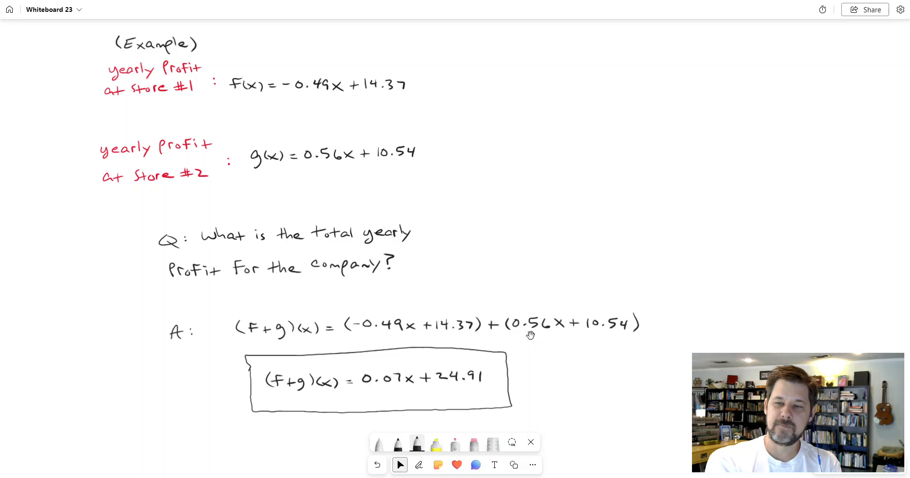
# Underline -0.49x and 0.56x in green ink and join them with a bracket
pyautogui.click(419, 465)
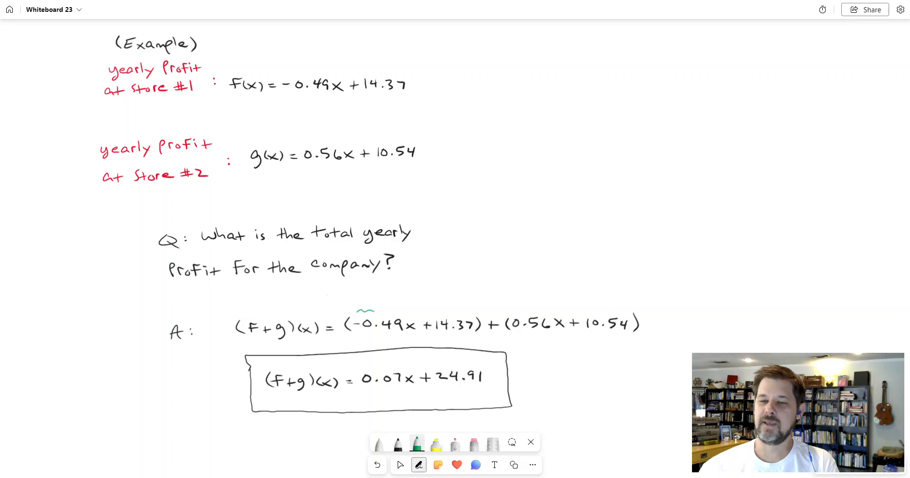
pyautogui.moveTo(360, 311); pyautogui.dragTo(476, 294)
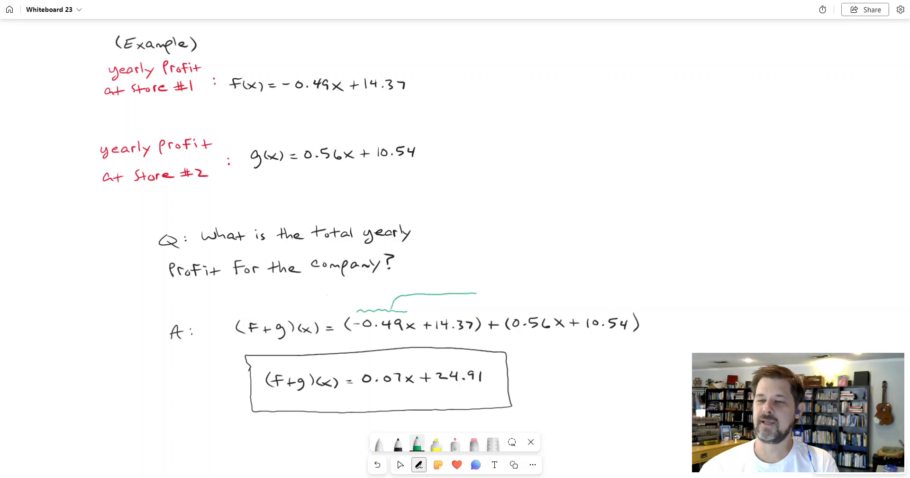
pyautogui.moveTo(476, 293); pyautogui.dragTo(551, 310)
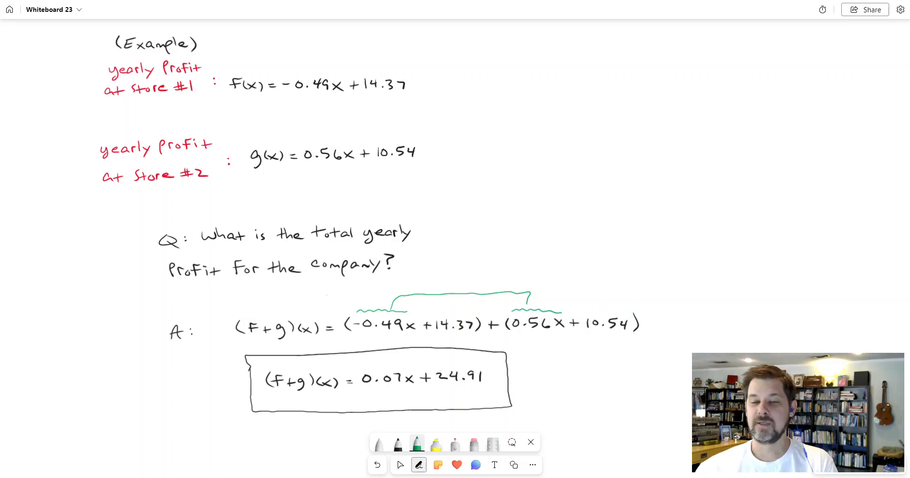
pyautogui.click(400, 464)
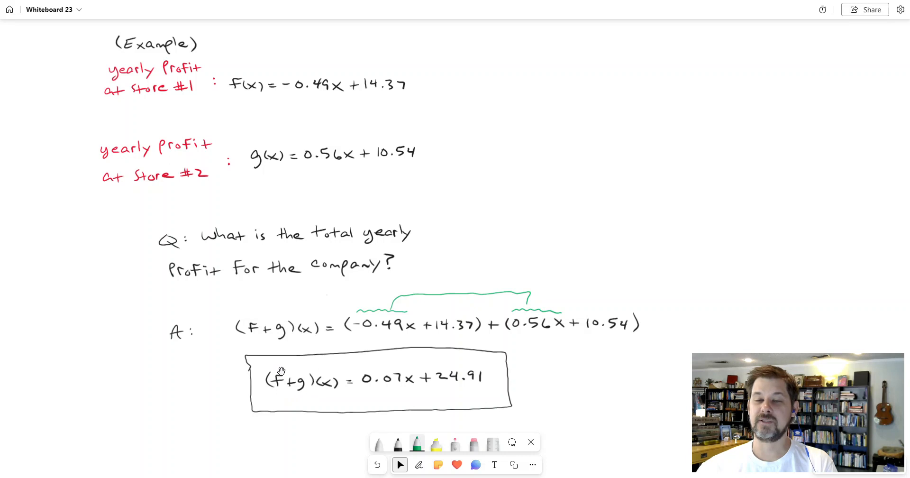
pyautogui.moveTo(201, 258)
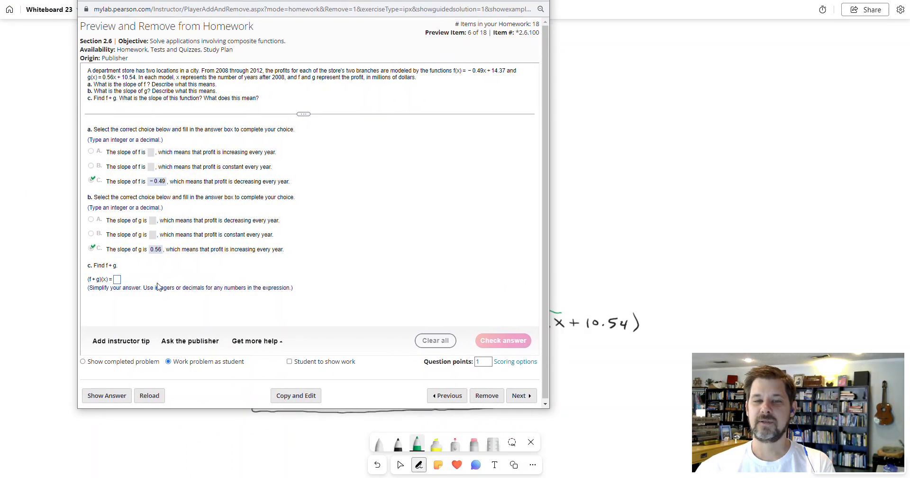
# Enter (f+g)(x) = 0.07x + 24.91 for part c and dismiss the correct-answer confirmation
pyautogui.click(116, 279)
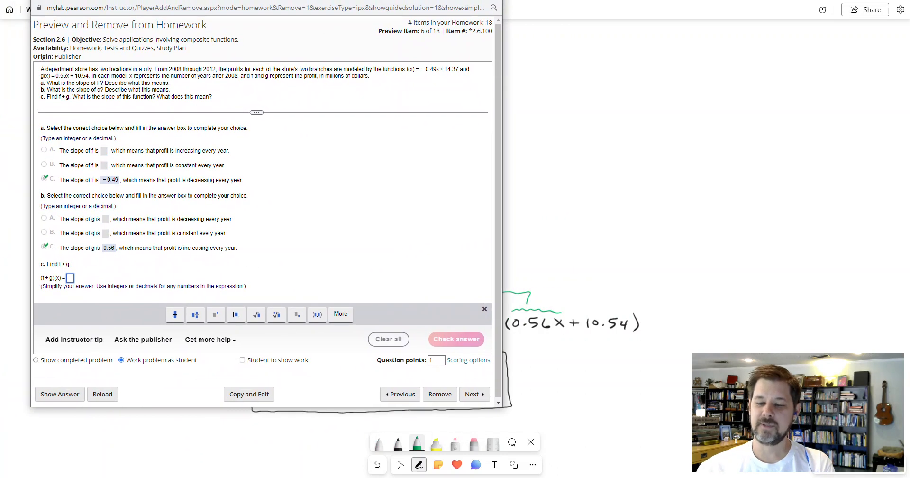
pyautogui.write('0.07x +')
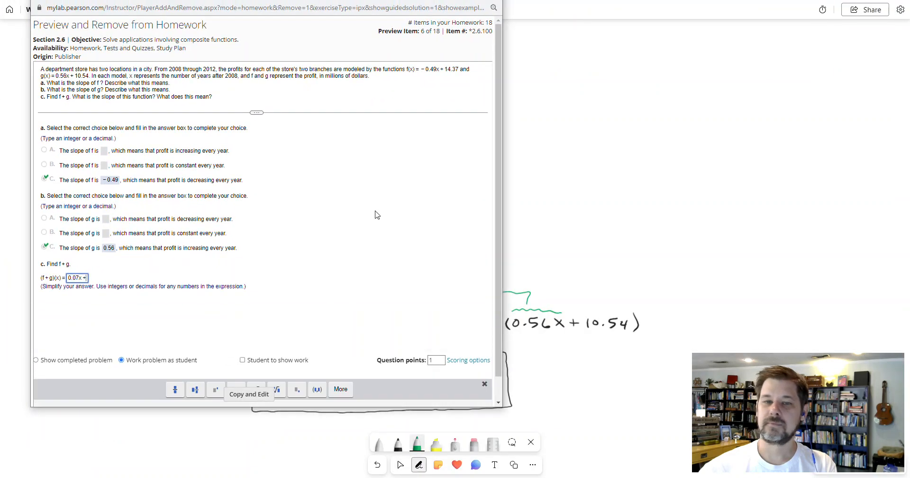
pyautogui.write('24.91')
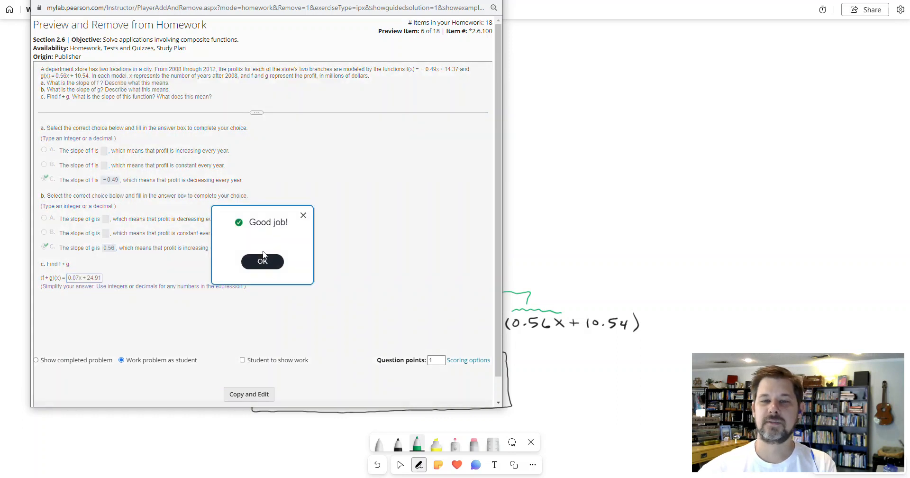
pyautogui.click(261, 261)
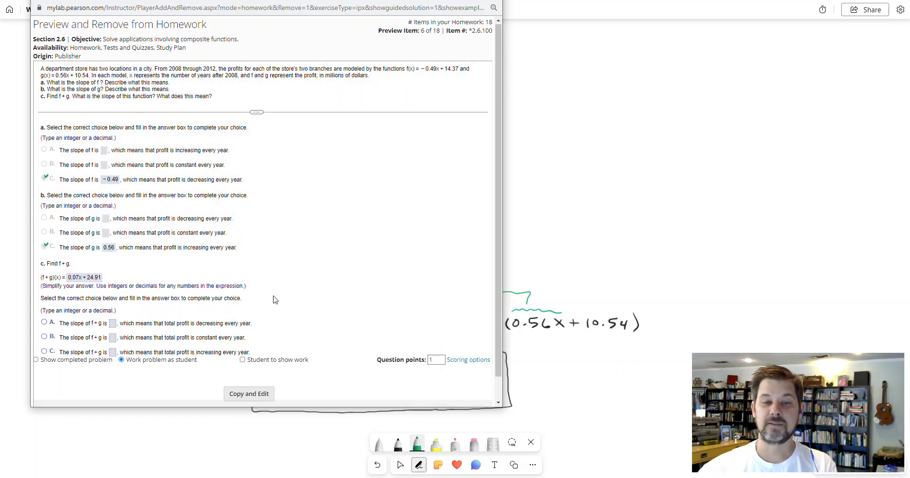
# Choose option B and enter 0.07 as the slope of f+g, then check it
pyautogui.scroll(-3)
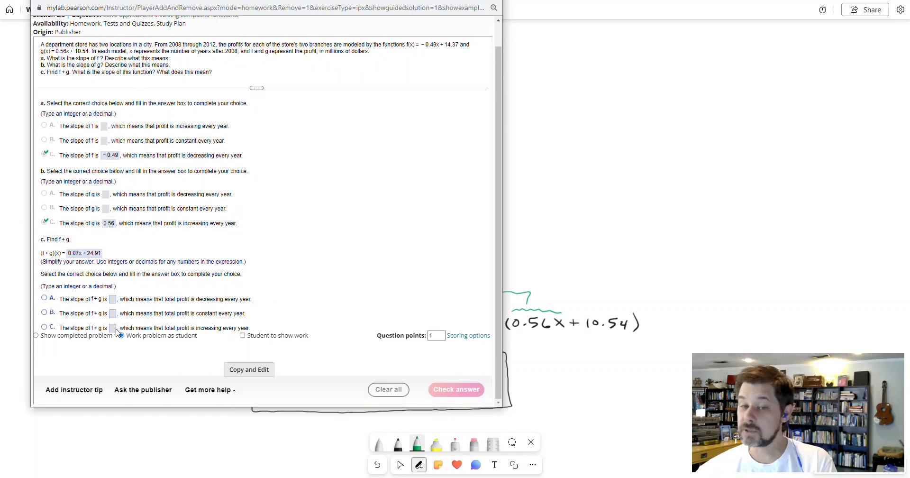
pyautogui.click(44, 313)
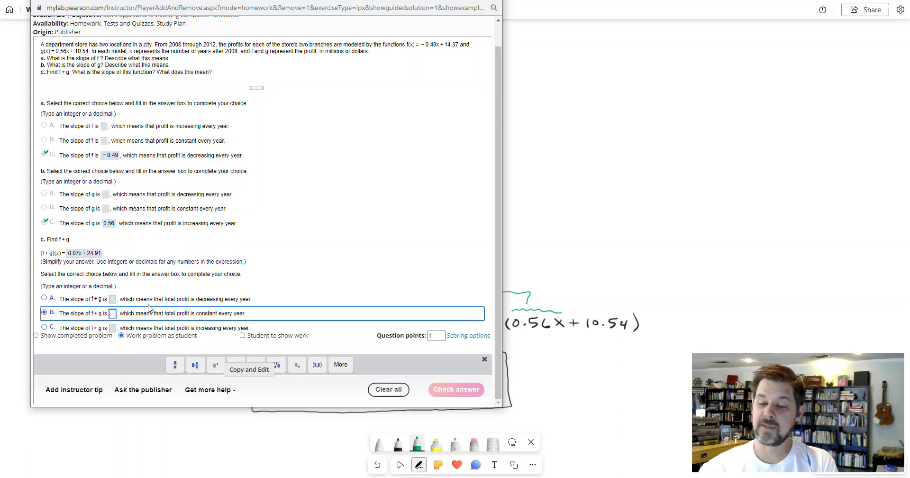
pyautogui.write('0.07')
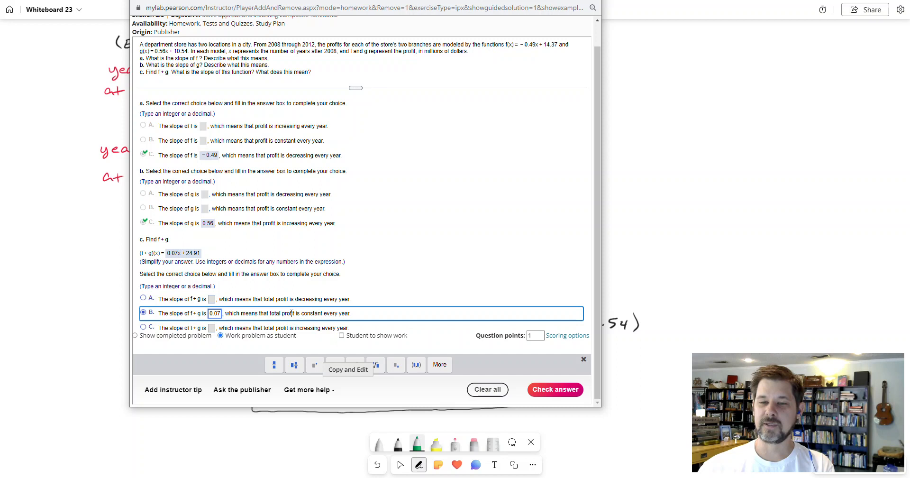
pyautogui.click(142, 328)
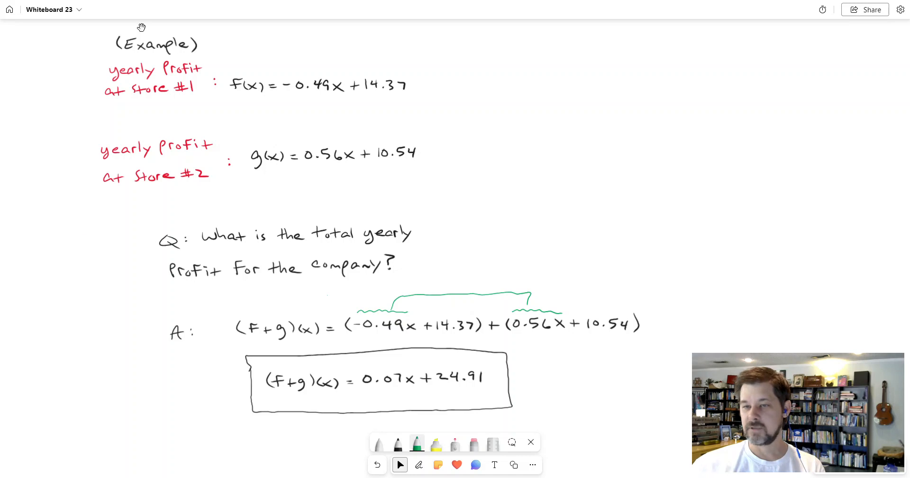
pyautogui.moveTo(390, 283)
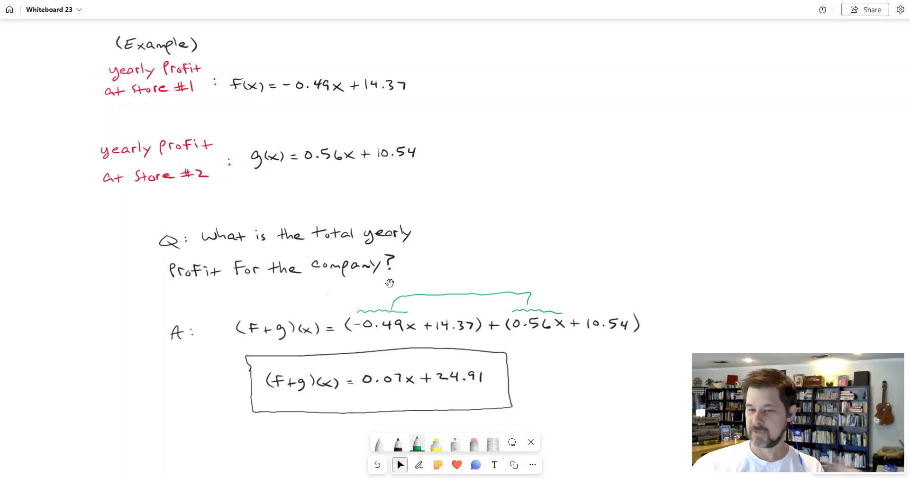
pyautogui.moveTo(93, 284)
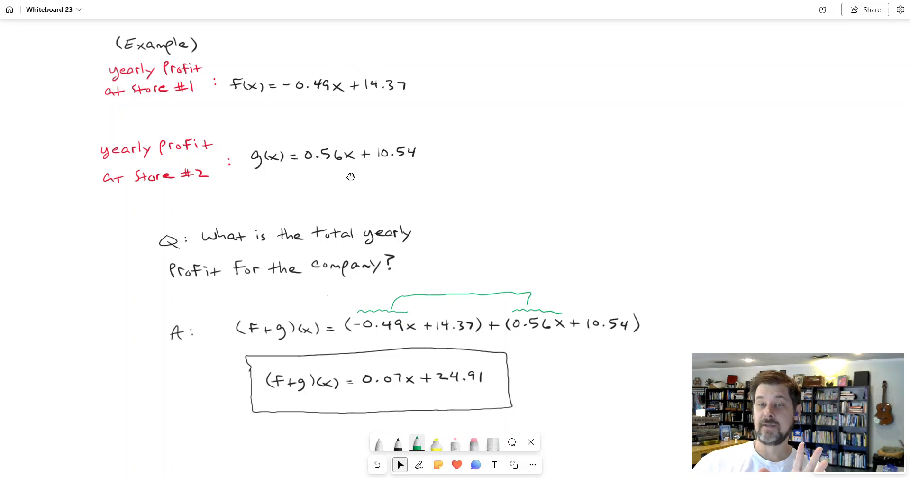
pyautogui.moveTo(279, 94)
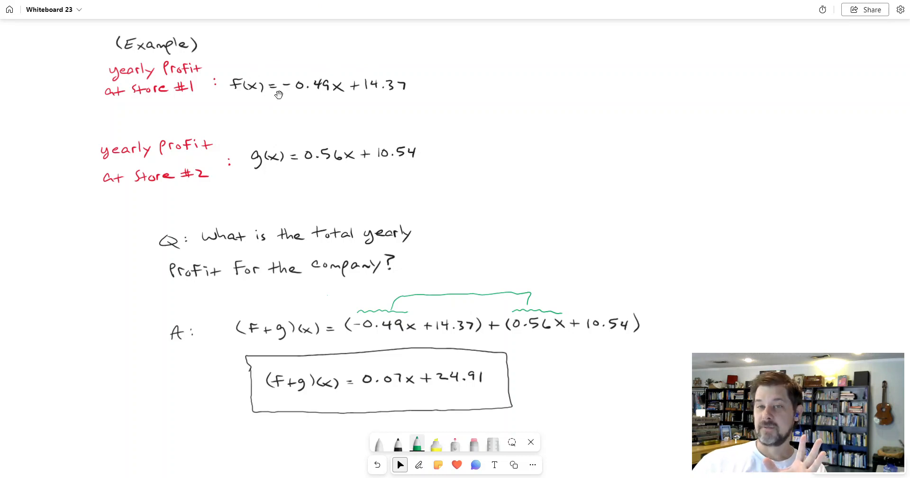
pyautogui.moveTo(610, 140)
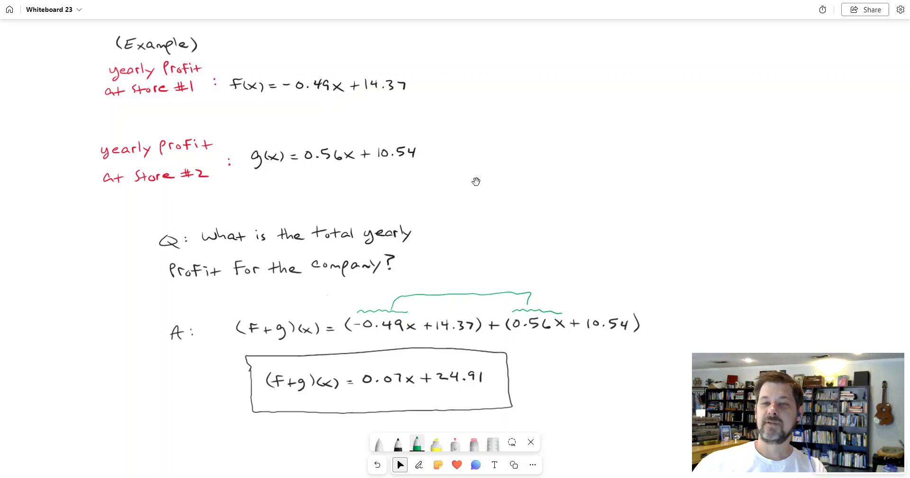
pyautogui.moveTo(202, 135)
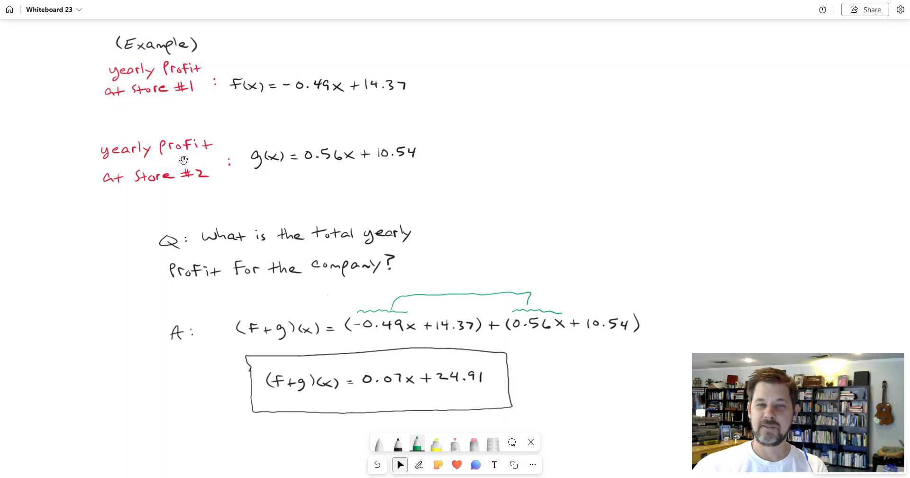
pyautogui.moveTo(183, 163)
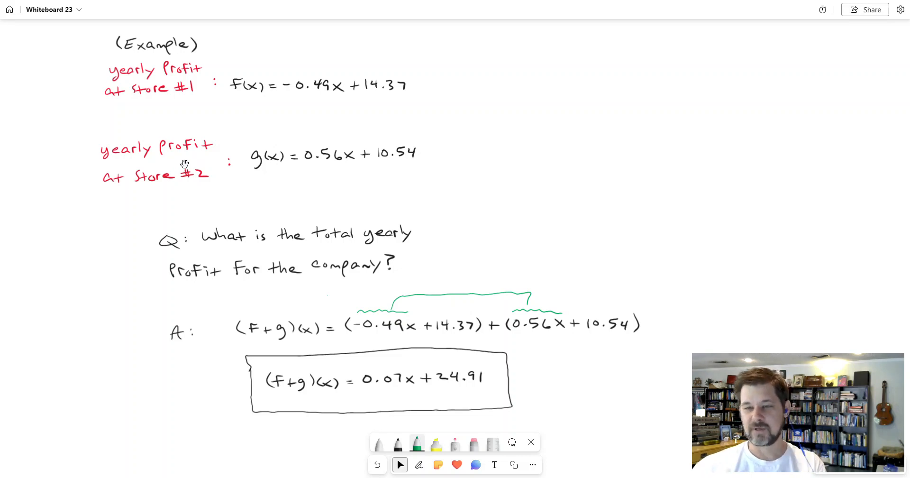
pyautogui.click(419, 464)
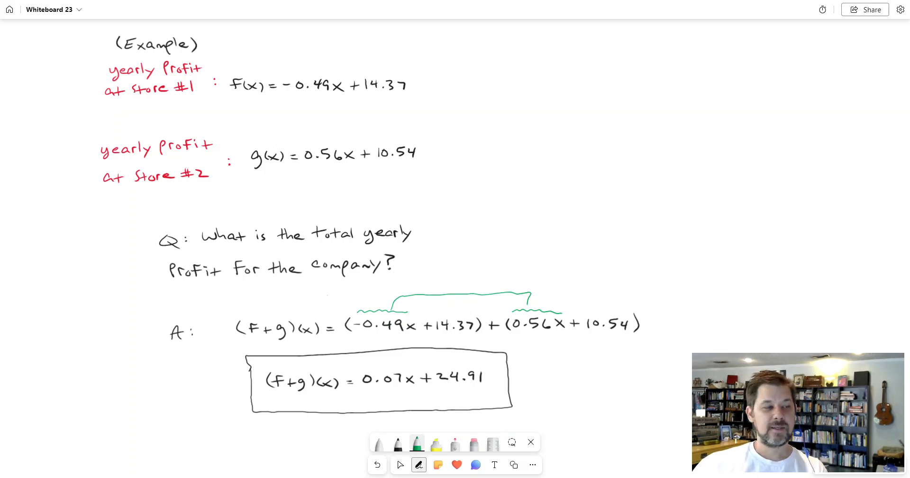